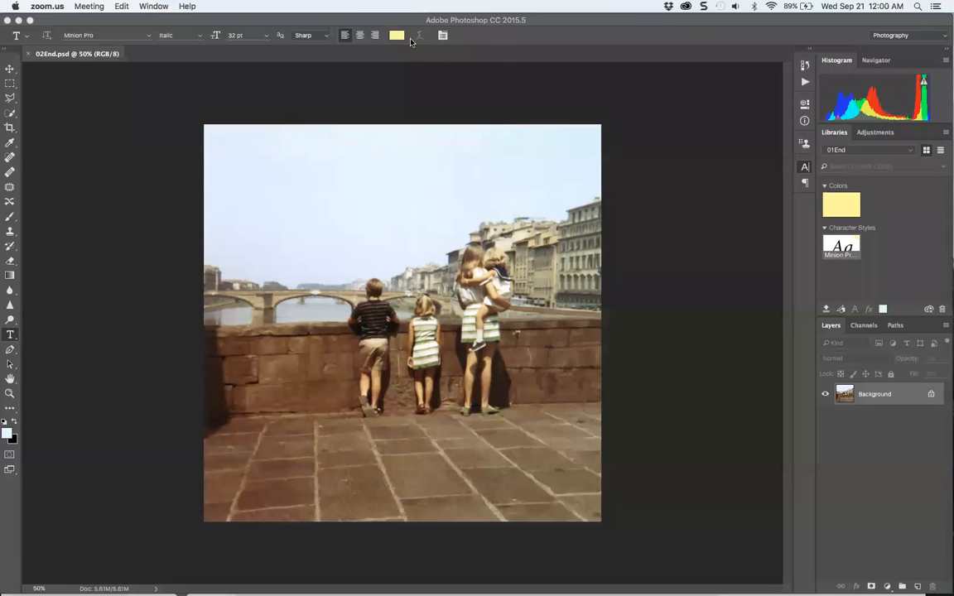
mouse_move(428, 98)
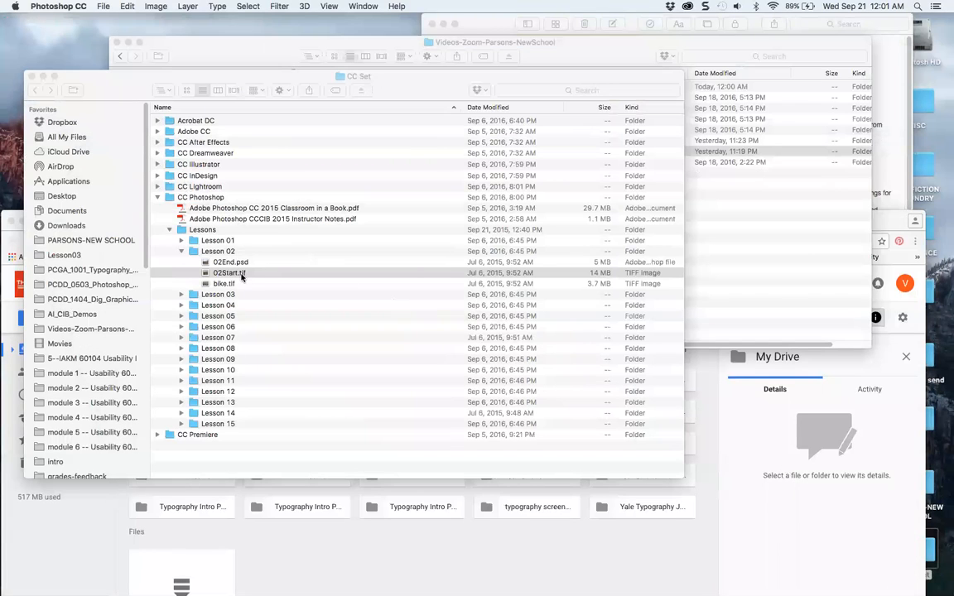
Use 02Start.tif's context menu, then restore the Photoshop window from the Dock
right_click(229, 271)
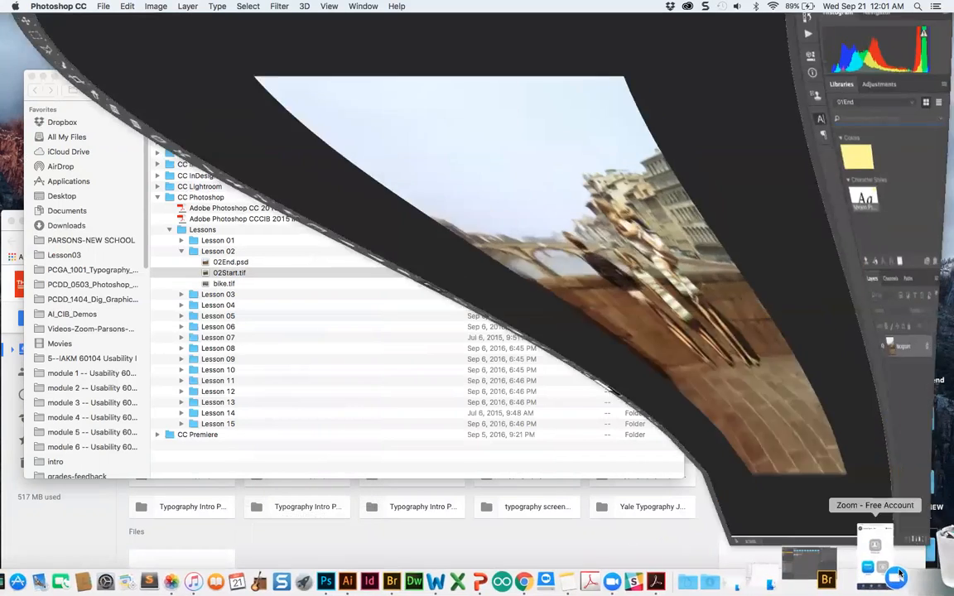
double_click(230, 261)
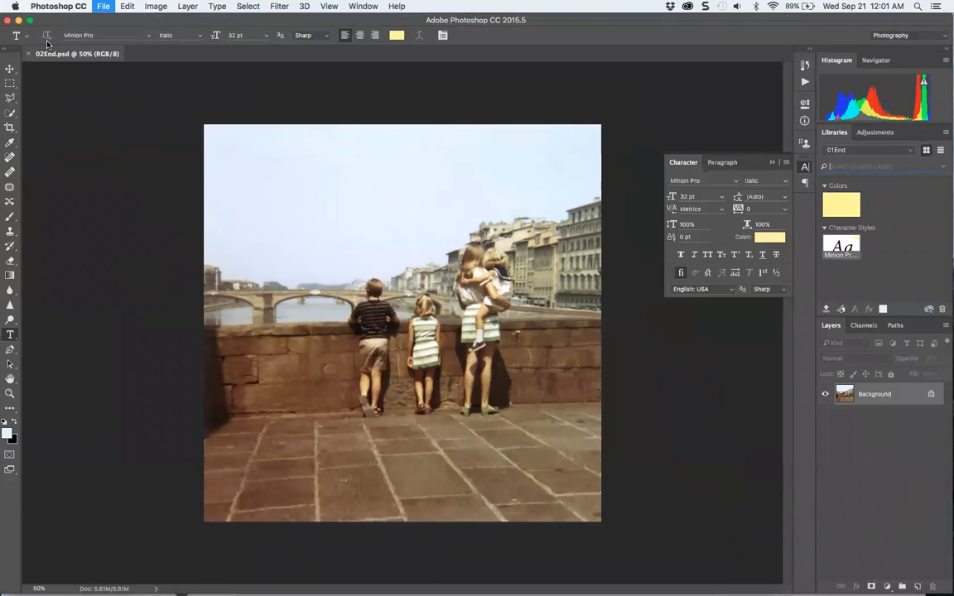
Bring up File > Open in Photoshop, then switch back to the Finder window
click(103, 7)
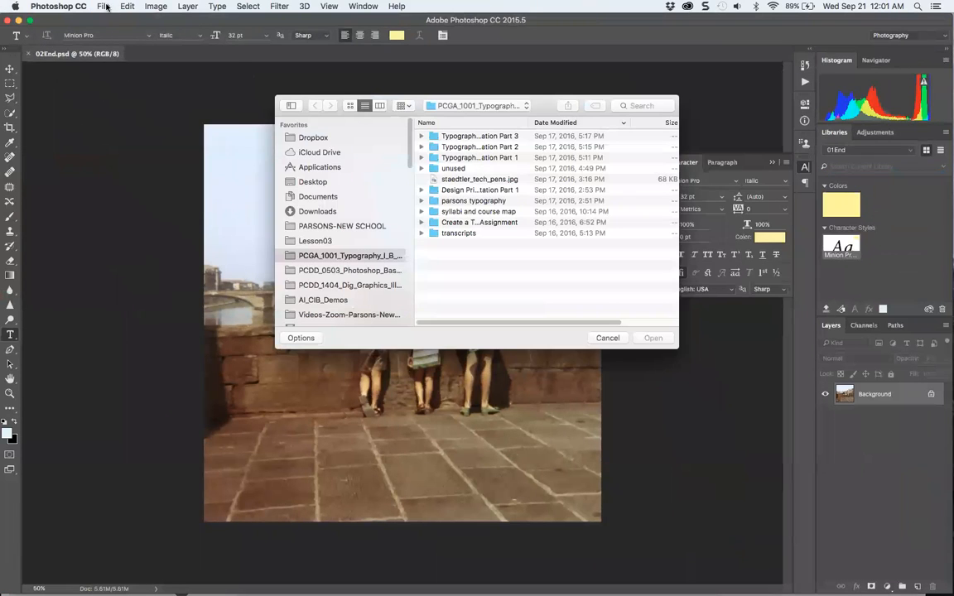
mouse_move(456, 51)
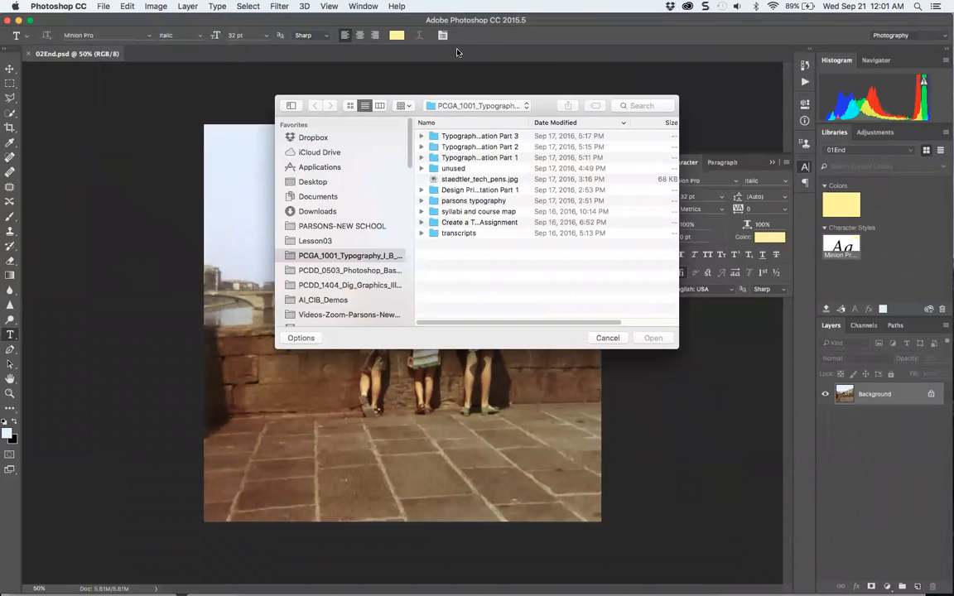
mouse_move(305, 66)
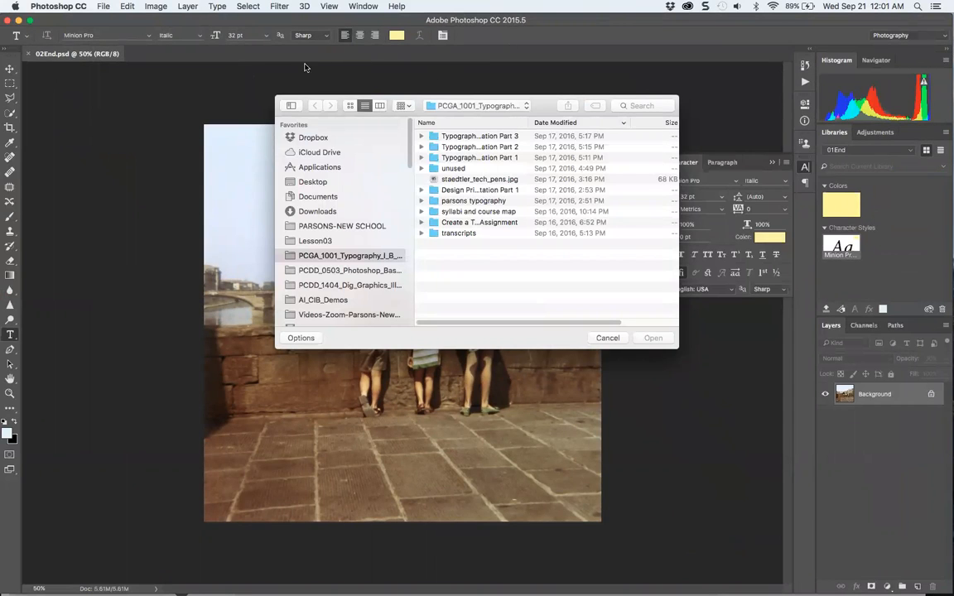
click(103, 6)
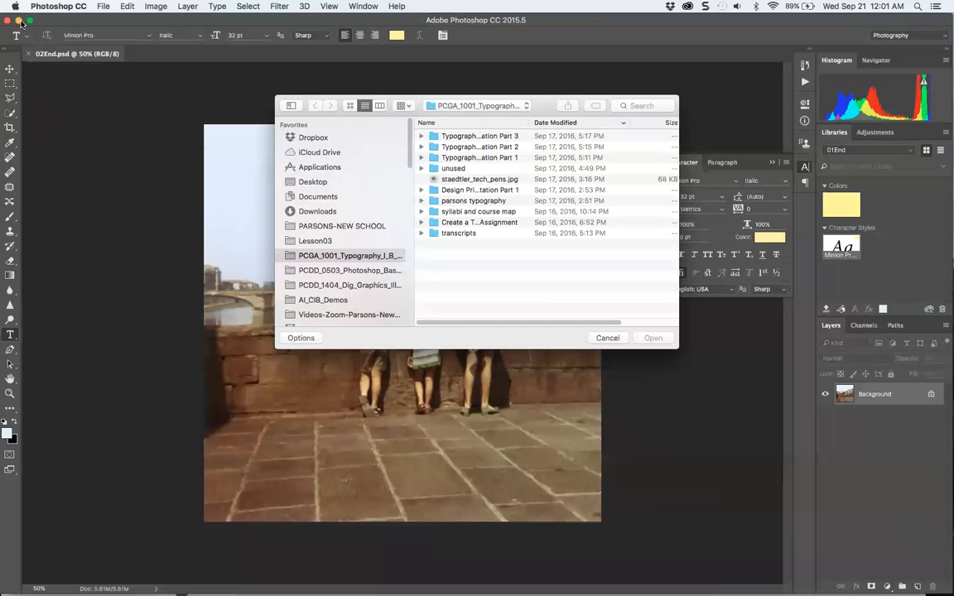
click(608, 338)
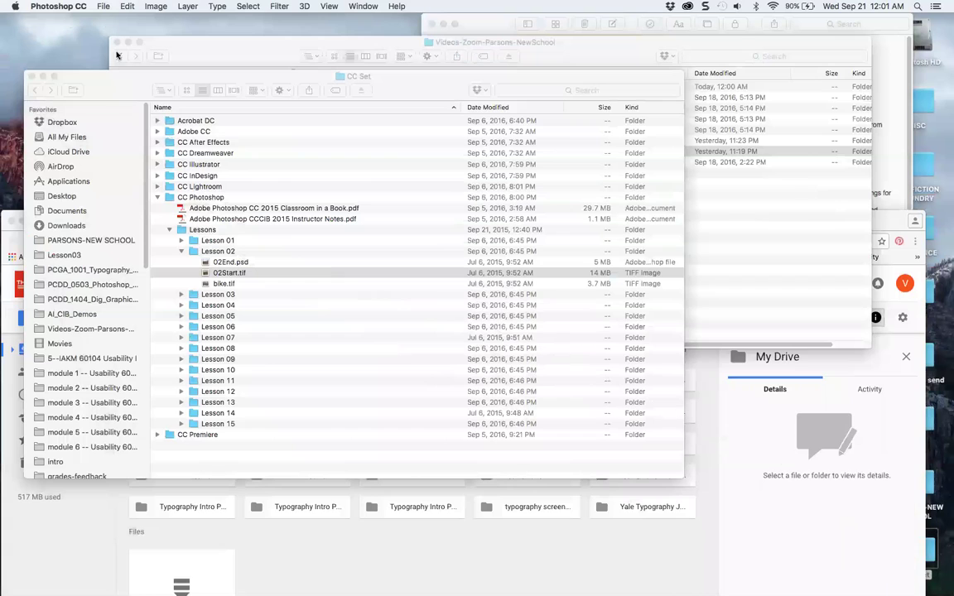
Open 02Start.tif from the Lesson 02 folder in Preview
click(228, 272)
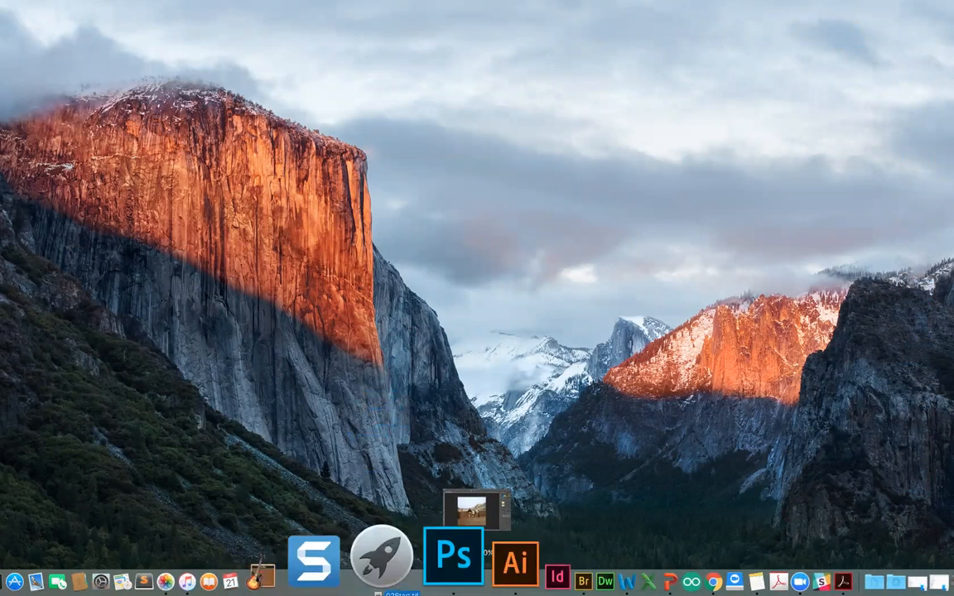
click(454, 558)
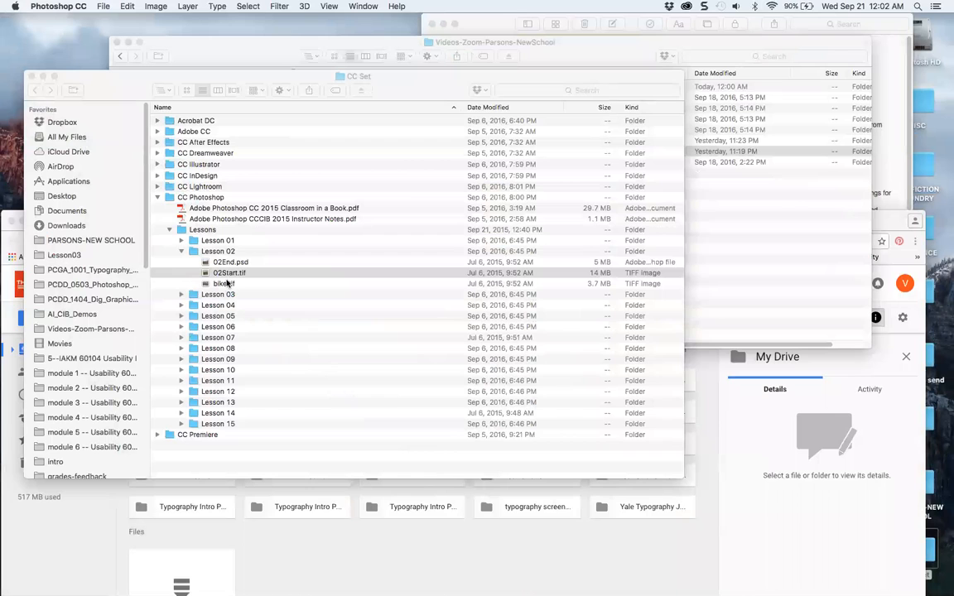
double_click(228, 271)
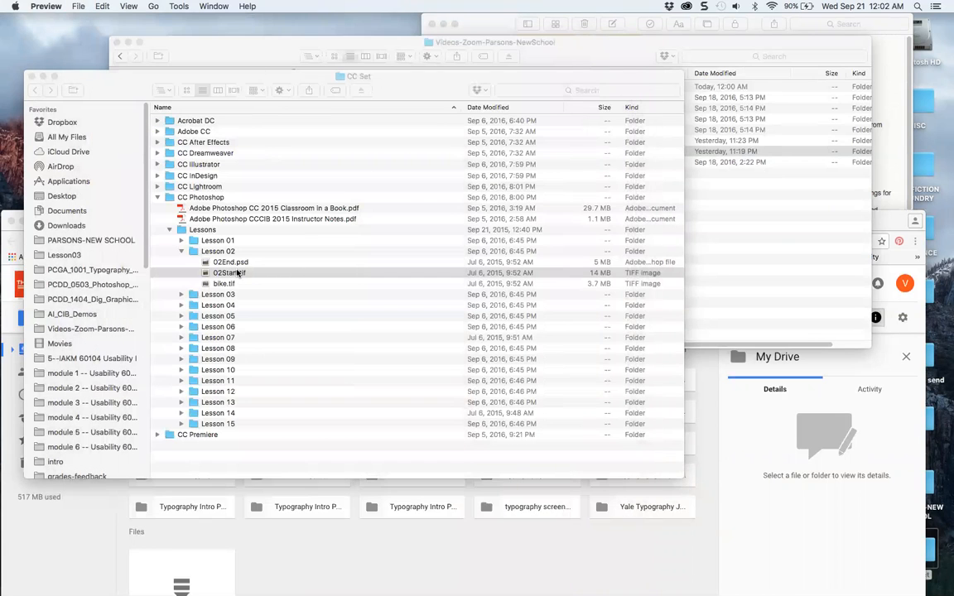
click(230, 271)
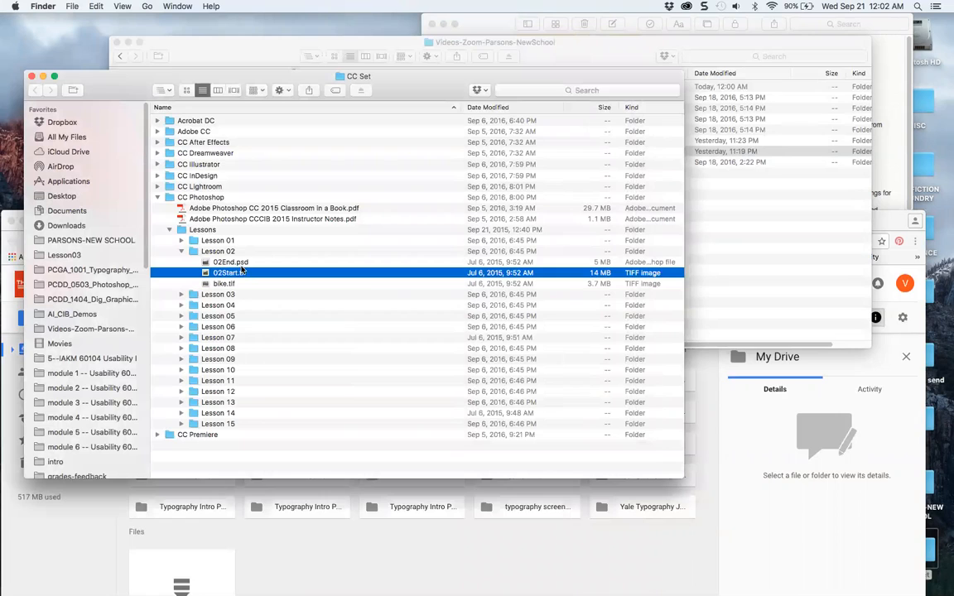
click(230, 262)
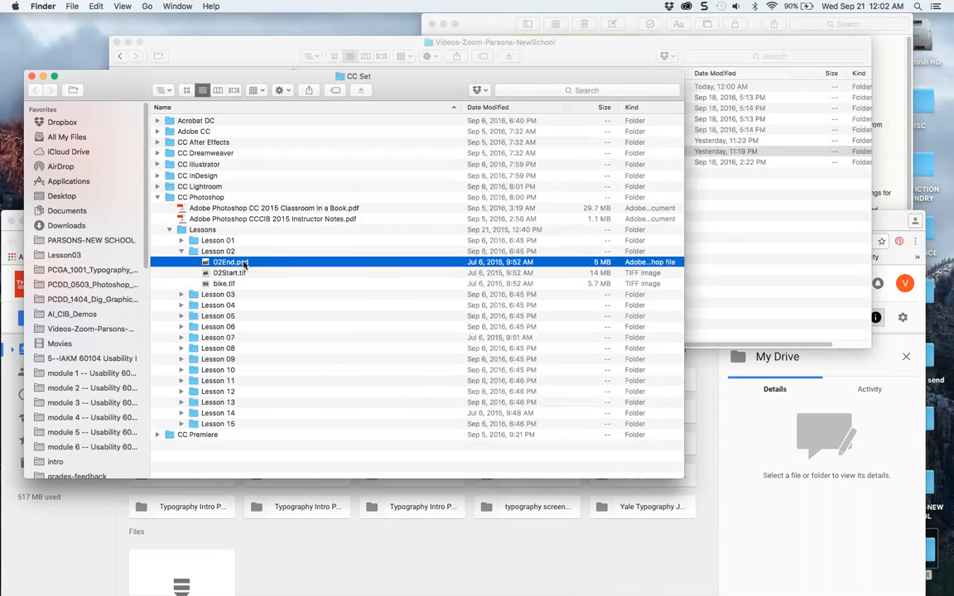
right_click(230, 262)
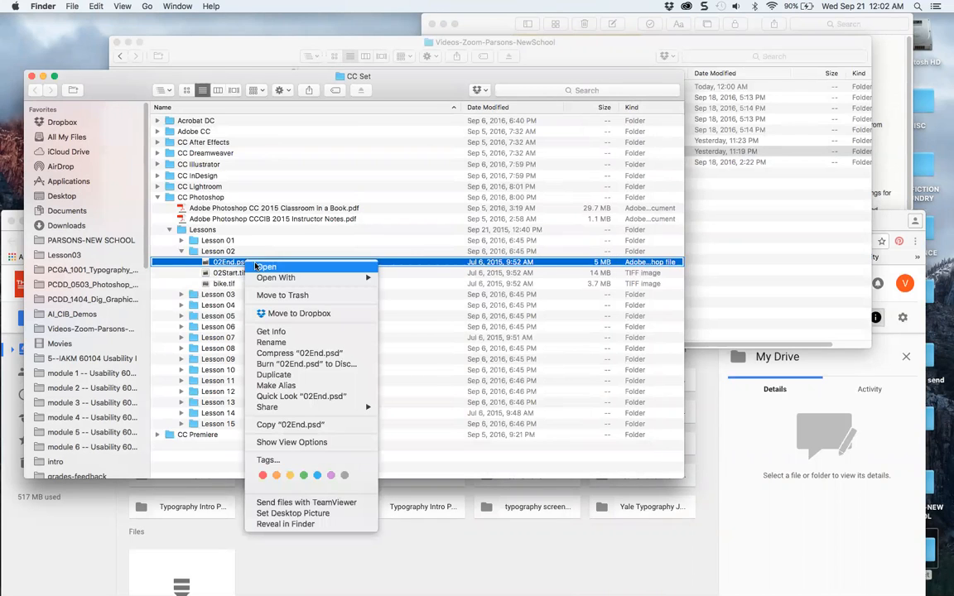
mouse_move(282, 284)
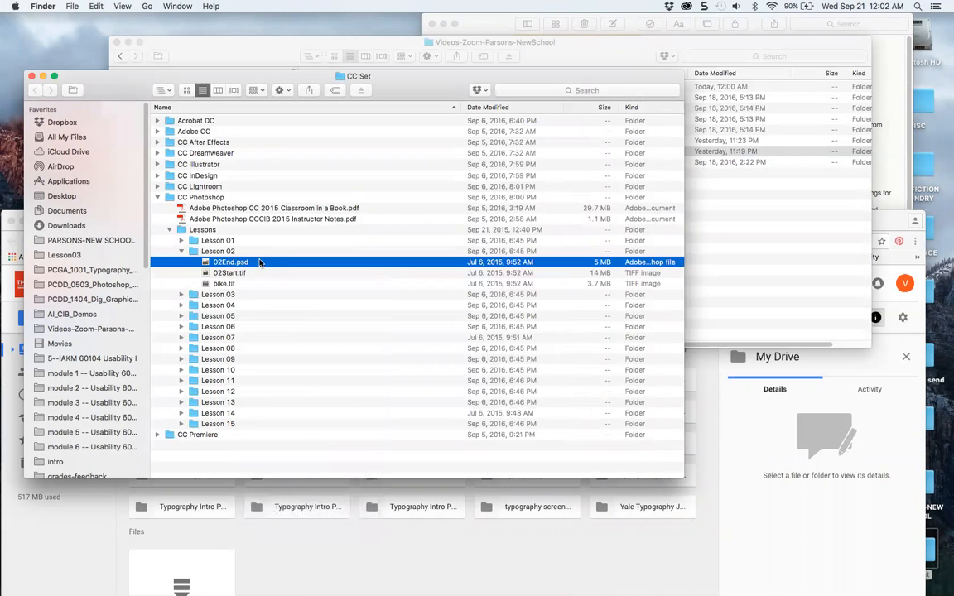
mouse_move(268, 267)
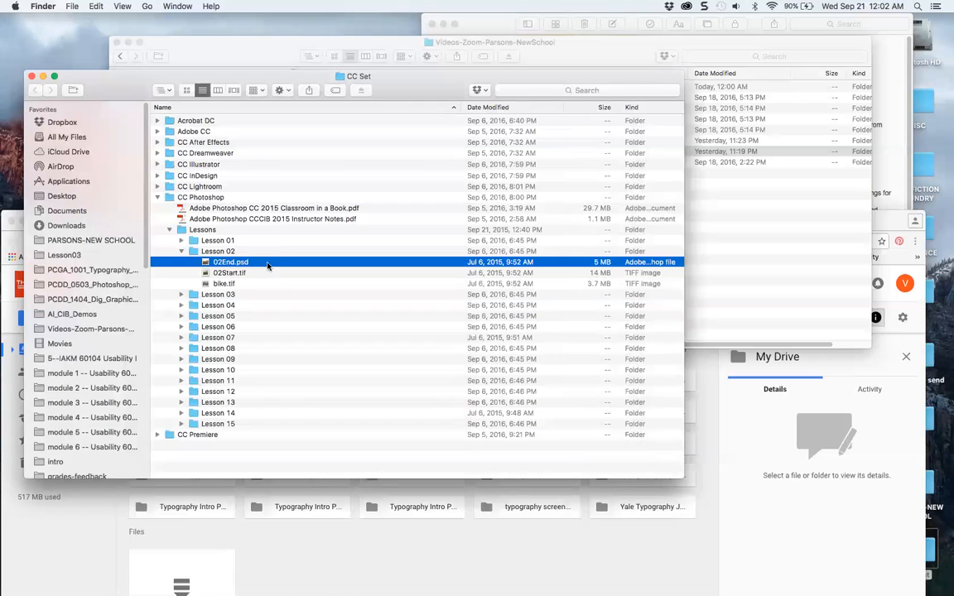
mouse_move(505, 555)
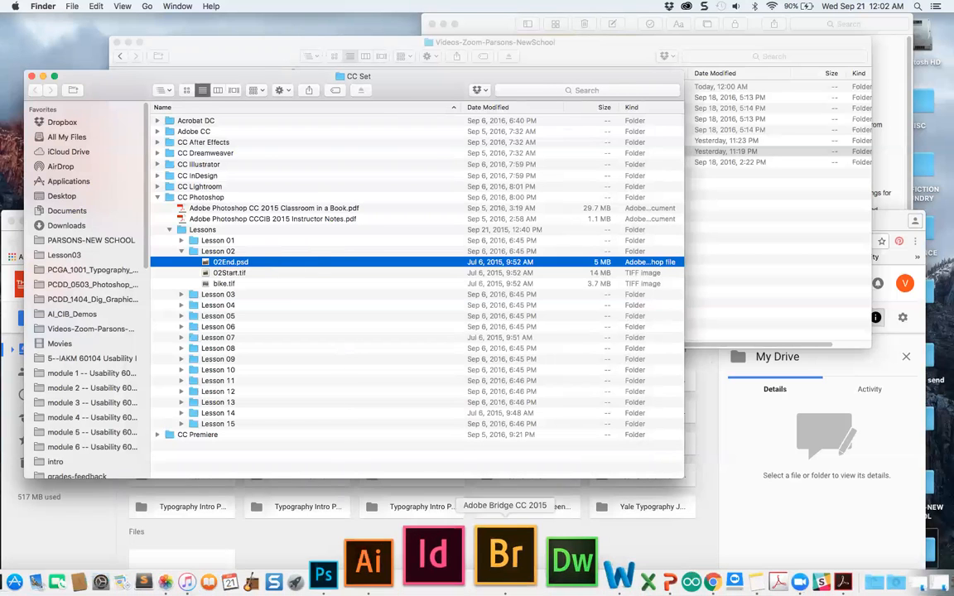
Switch to Adobe Bridge and keep the Essentials workspace
click(504, 555)
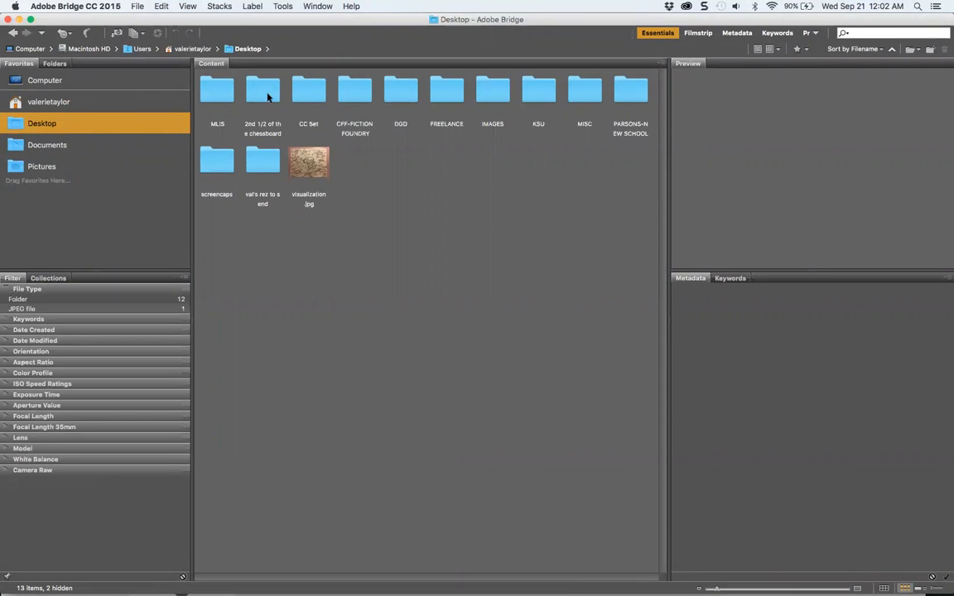
mouse_move(603, 96)
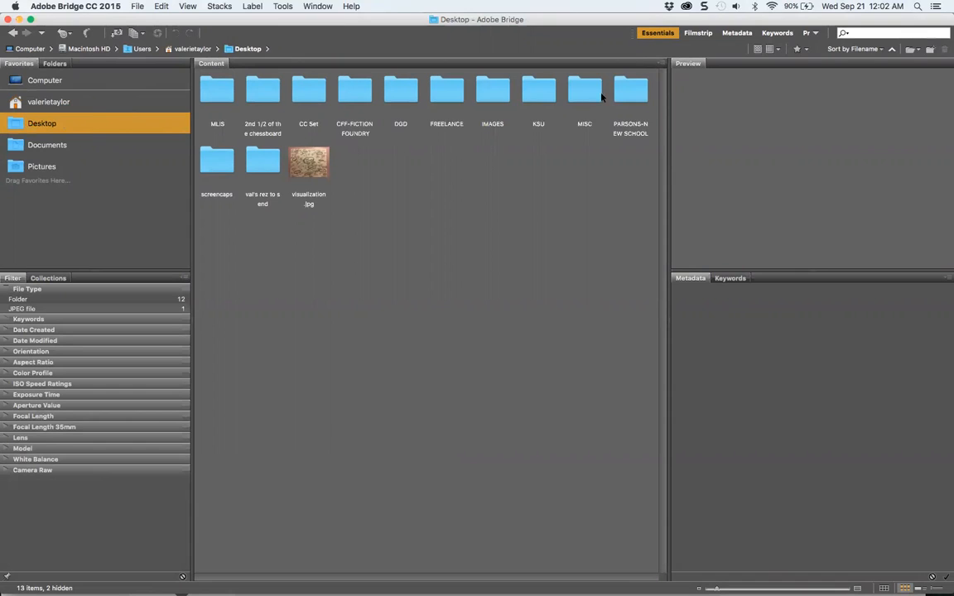
click(815, 33)
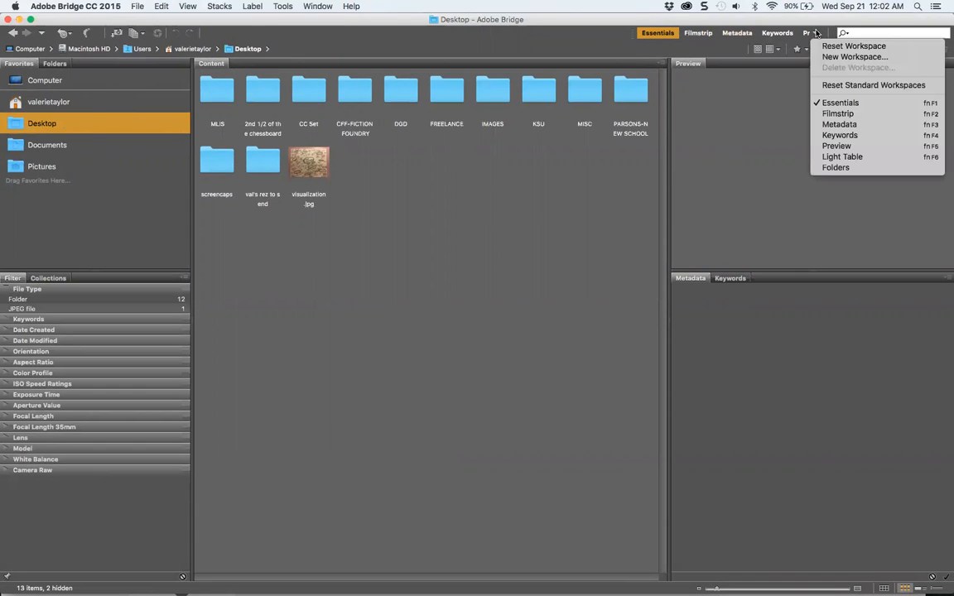
mouse_move(839, 102)
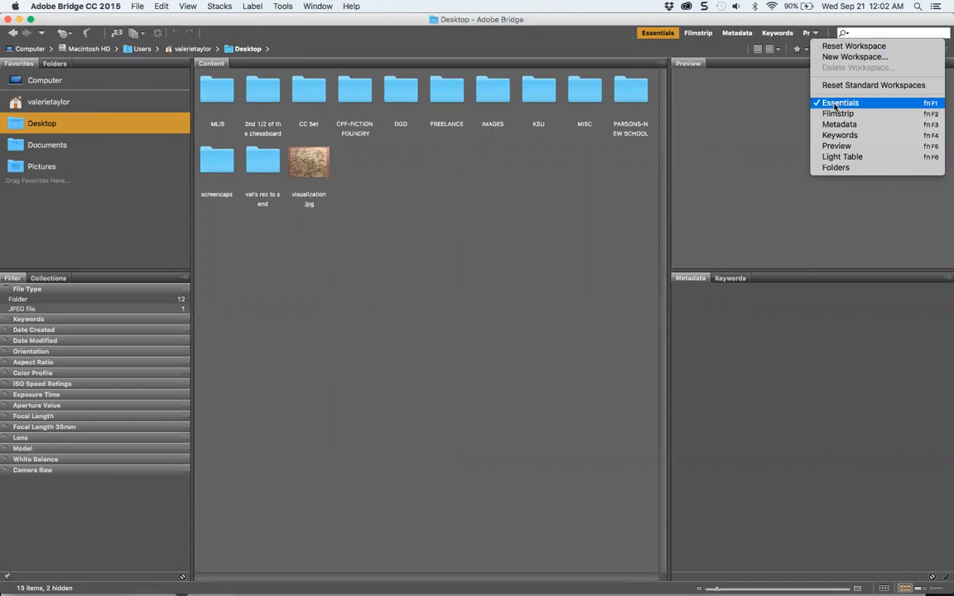
click(840, 102)
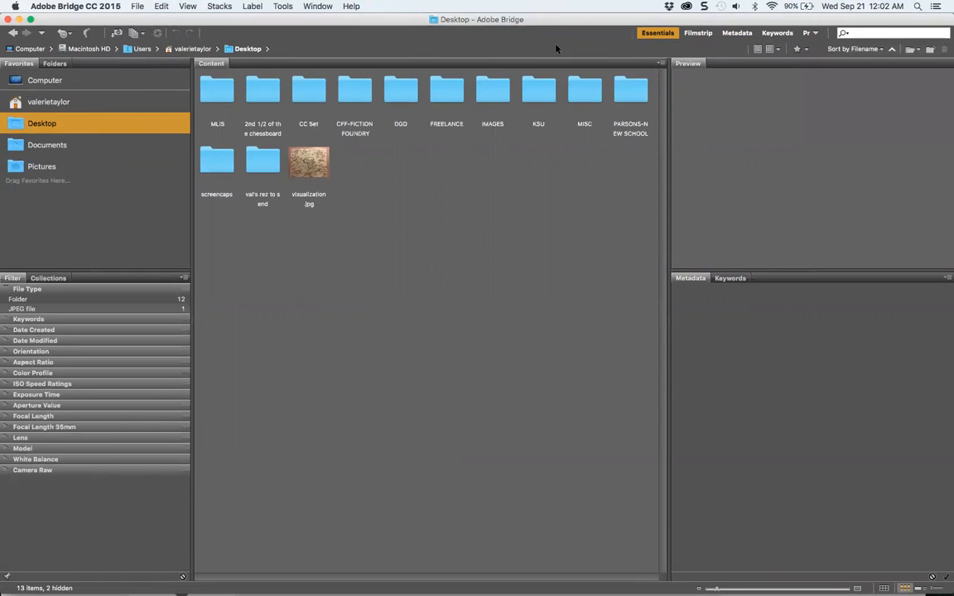
mouse_move(275, 177)
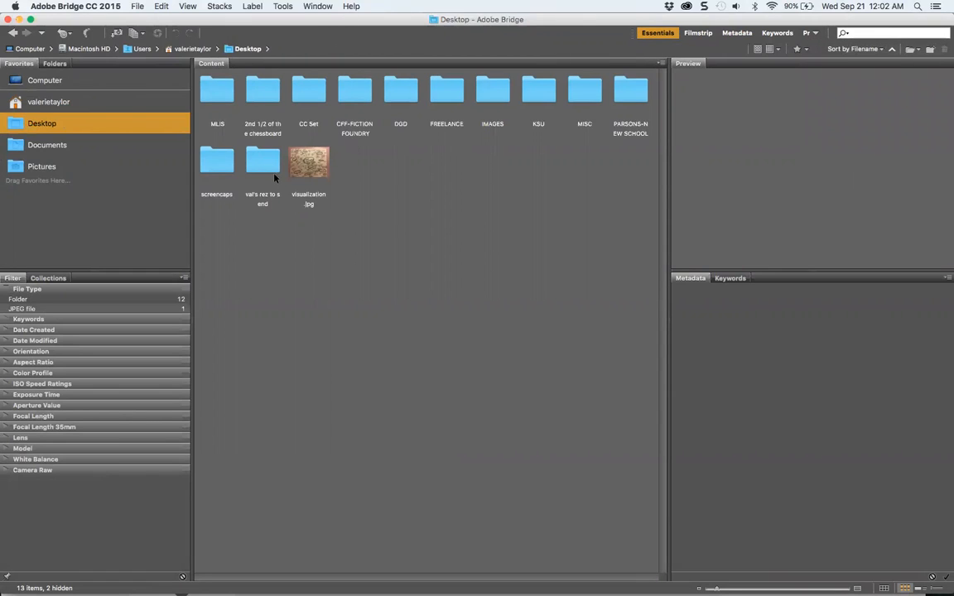
Browse through CC Set, Adobe CC, CC Photoshop and Lessons into the Lesson 02 folder
double_click(308, 89)
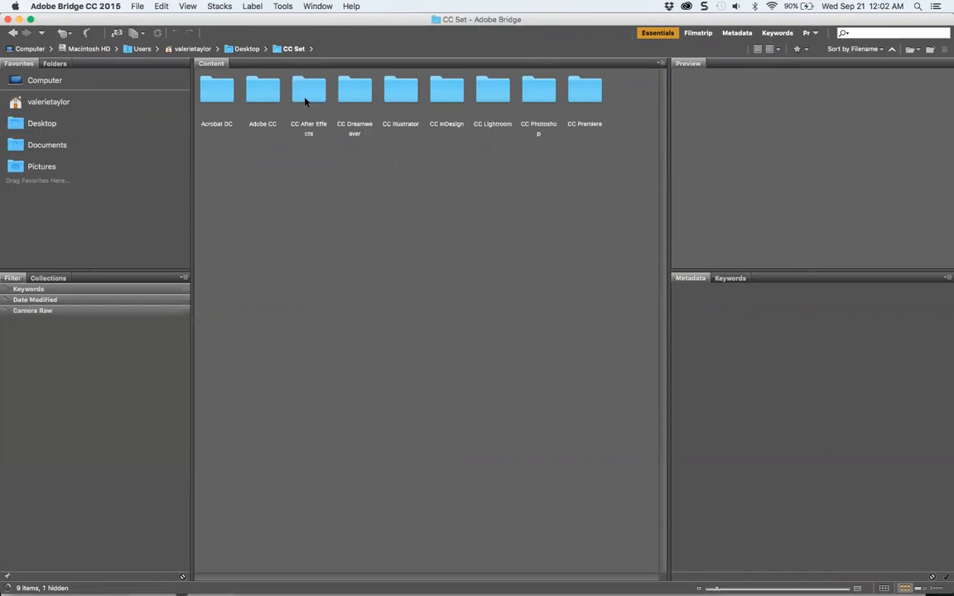
mouse_move(265, 96)
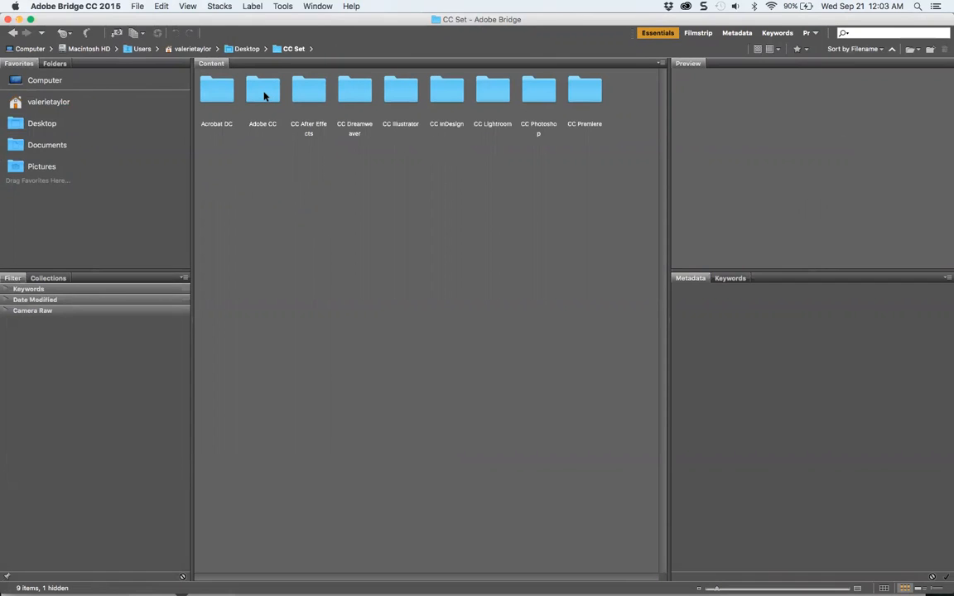
mouse_move(138, 292)
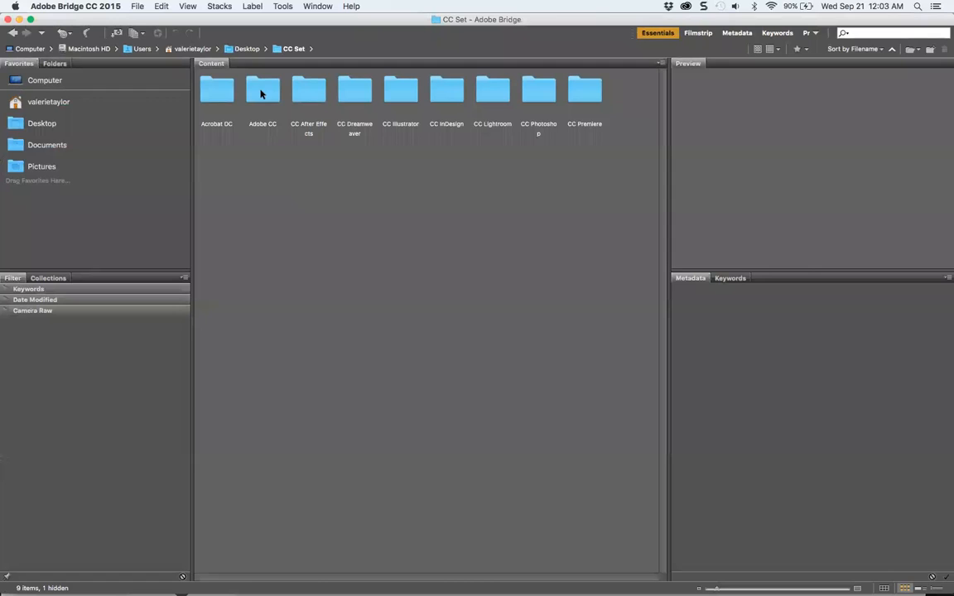
double_click(262, 89)
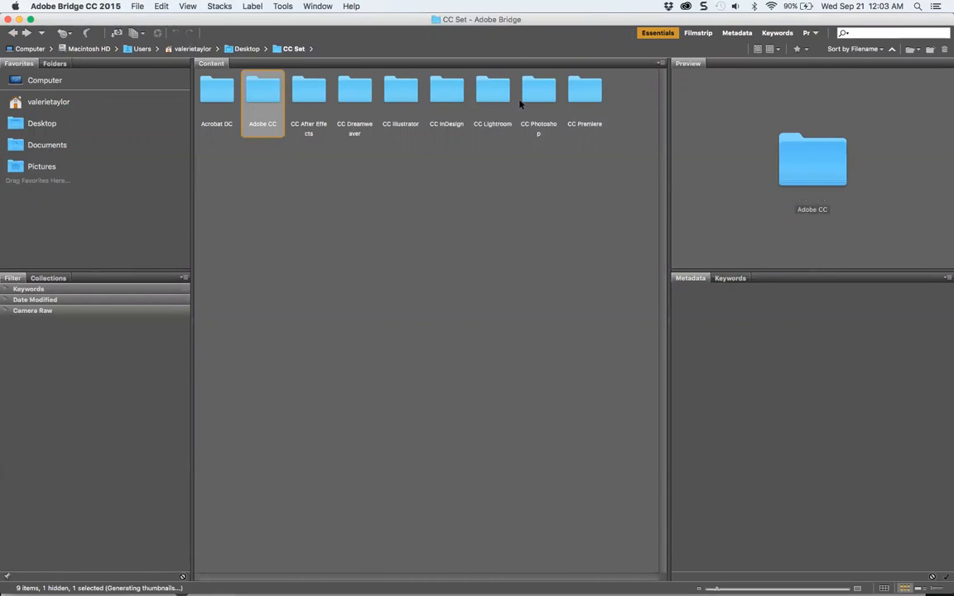
mouse_move(540, 93)
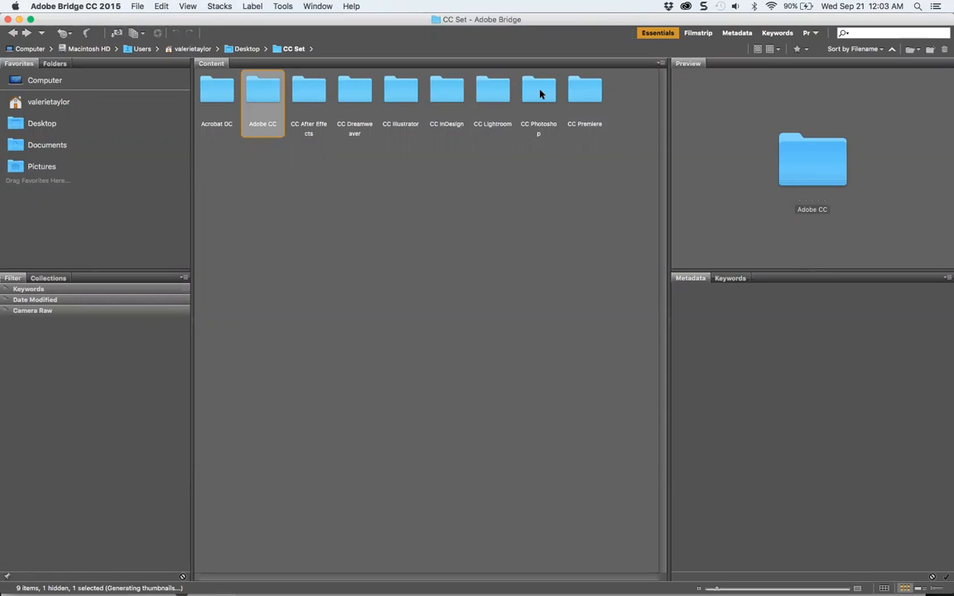
click(538, 89)
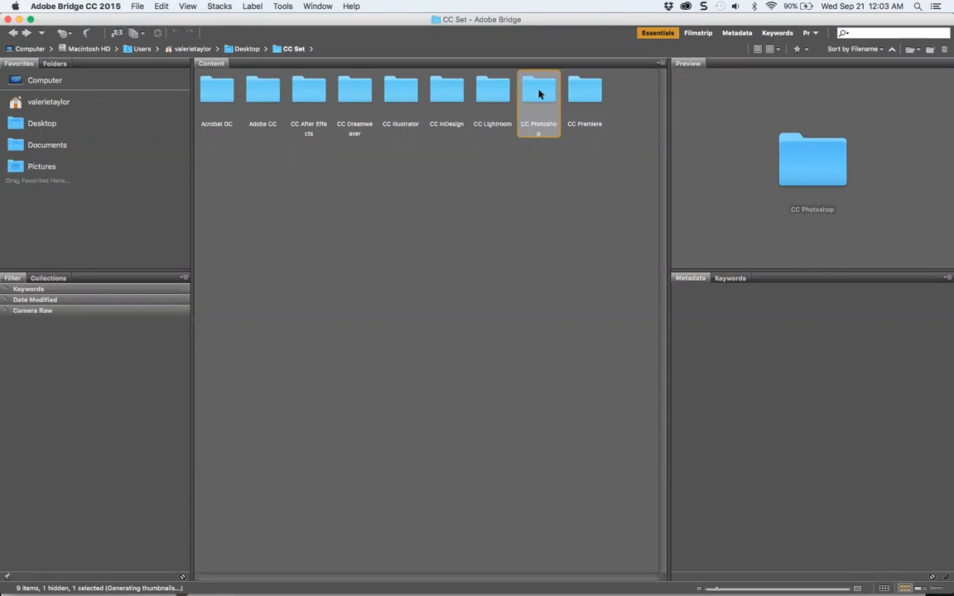
double_click(538, 89)
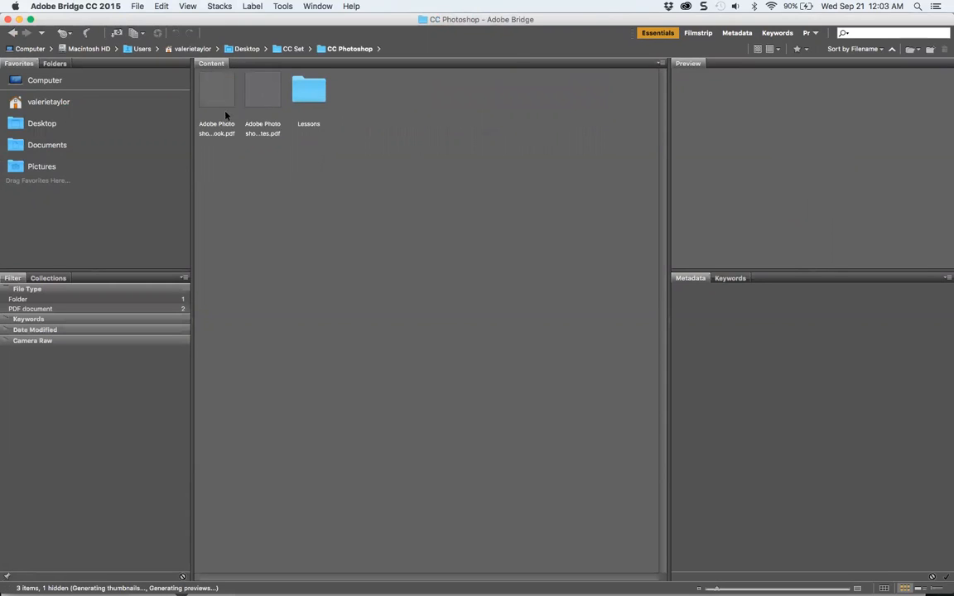
double_click(308, 89)
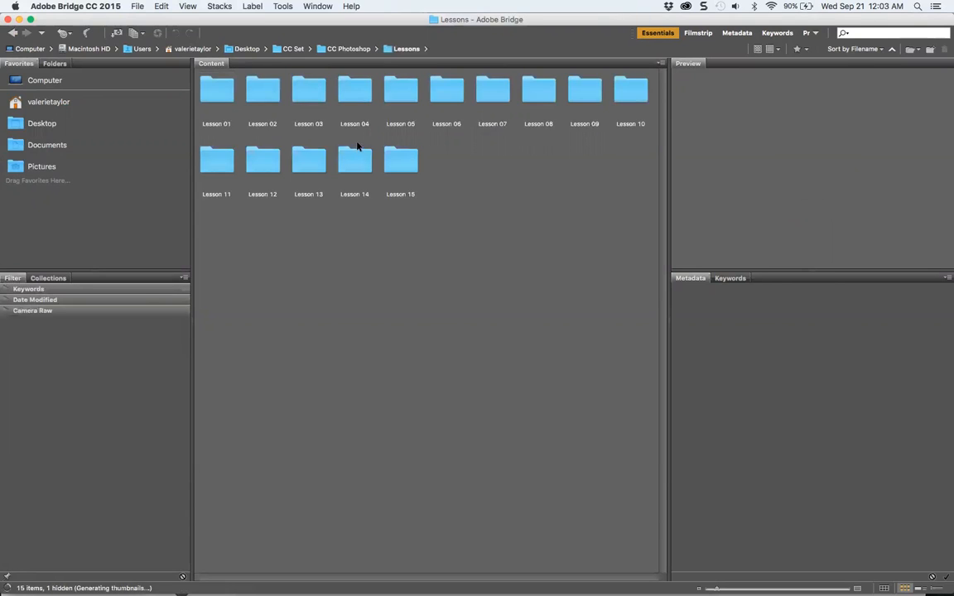
double_click(261, 89)
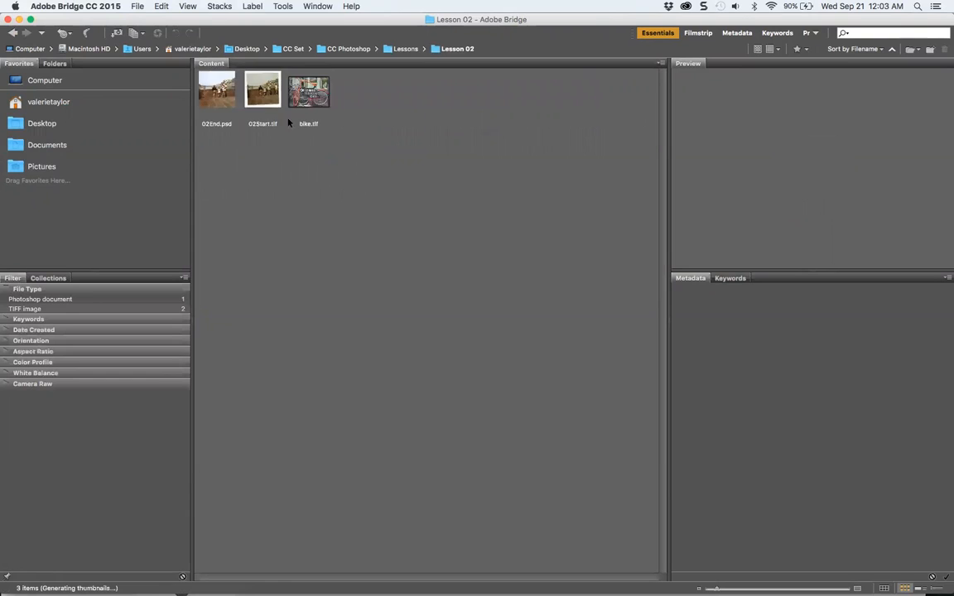
mouse_move(368, 412)
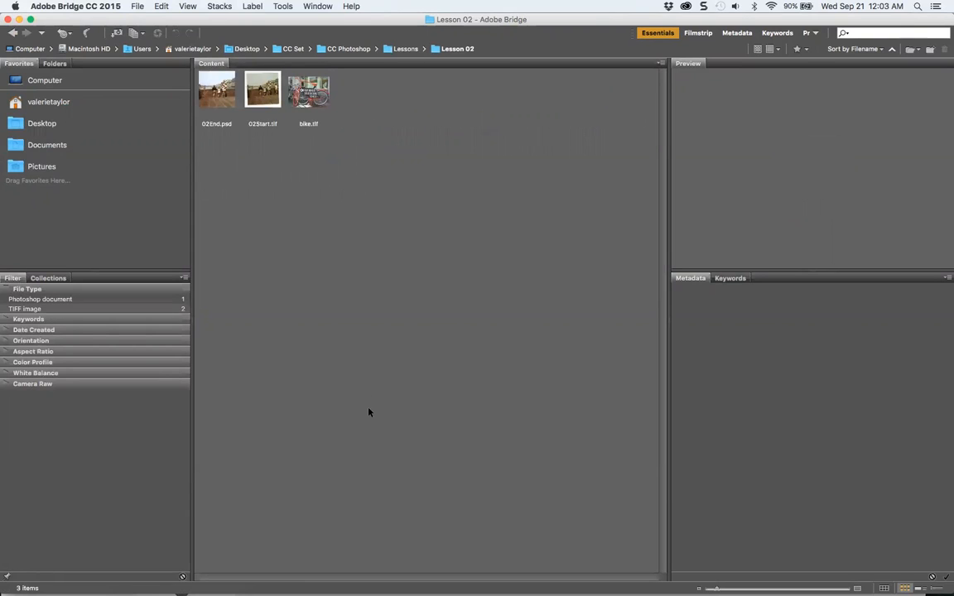
mouse_move(363, 569)
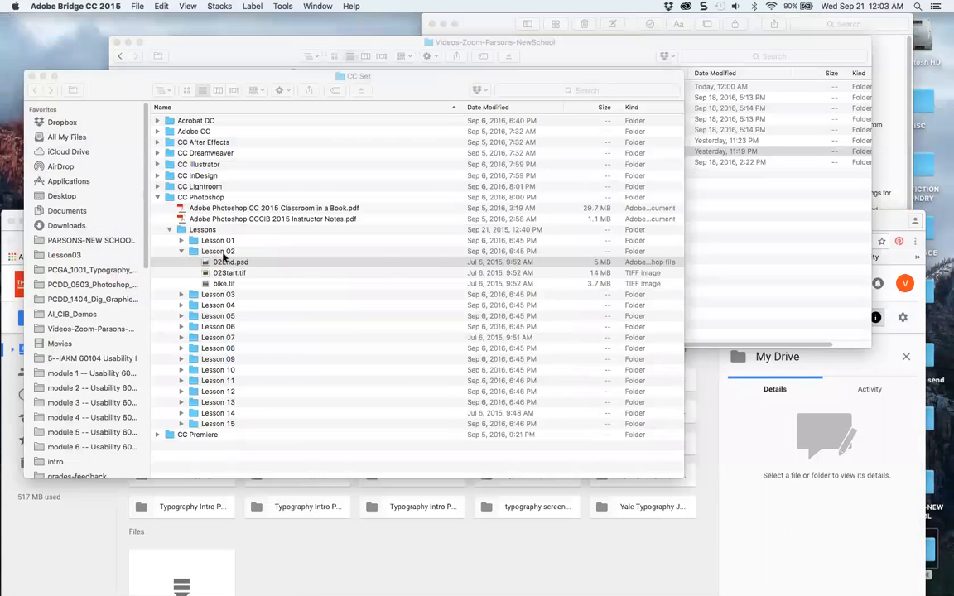
Show the CC Set folder as icons in Finder, then switch over to Photoshop
click(186, 89)
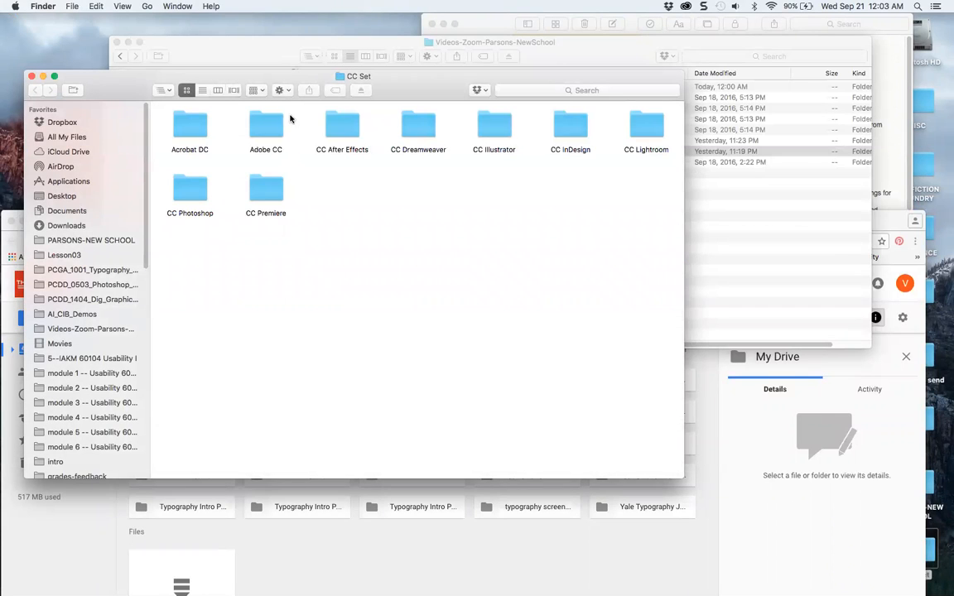
mouse_move(474, 209)
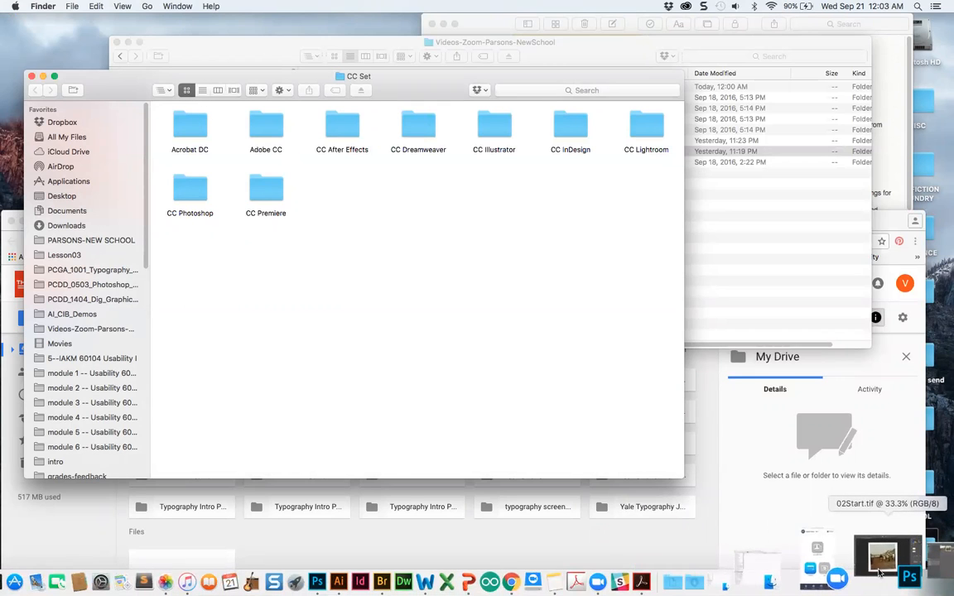
click(910, 581)
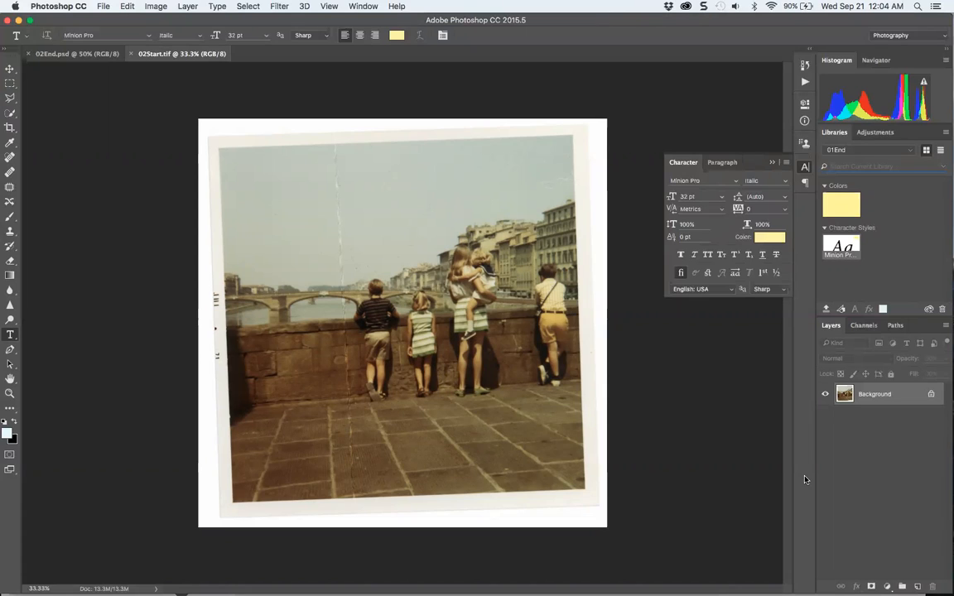
mouse_move(613, 351)
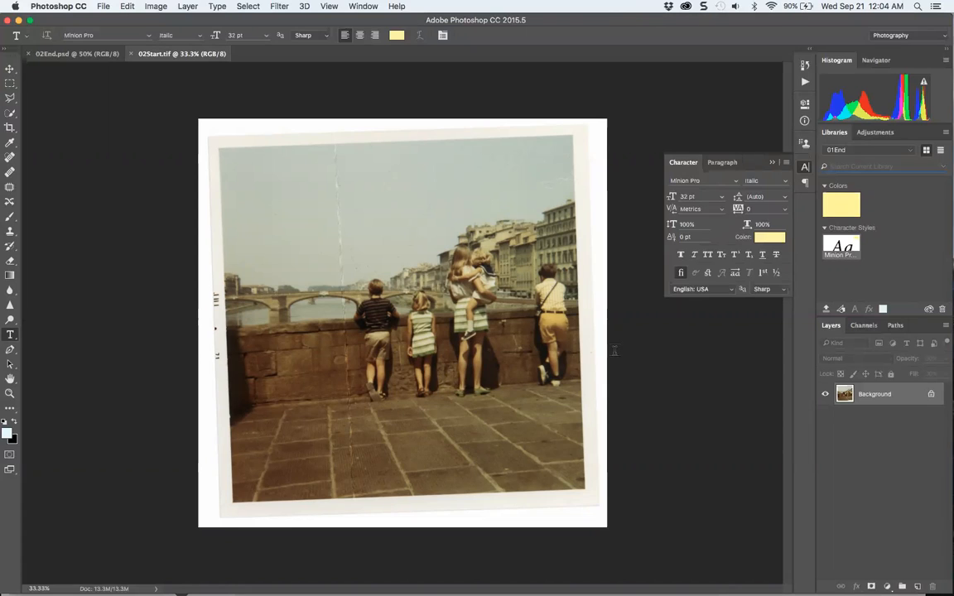
mouse_move(305, 305)
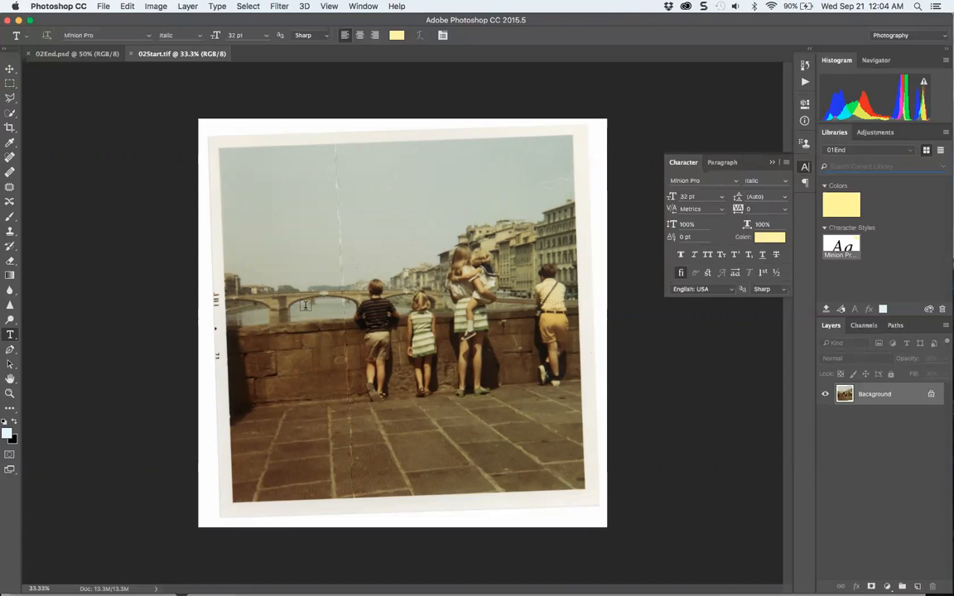
mouse_move(280, 275)
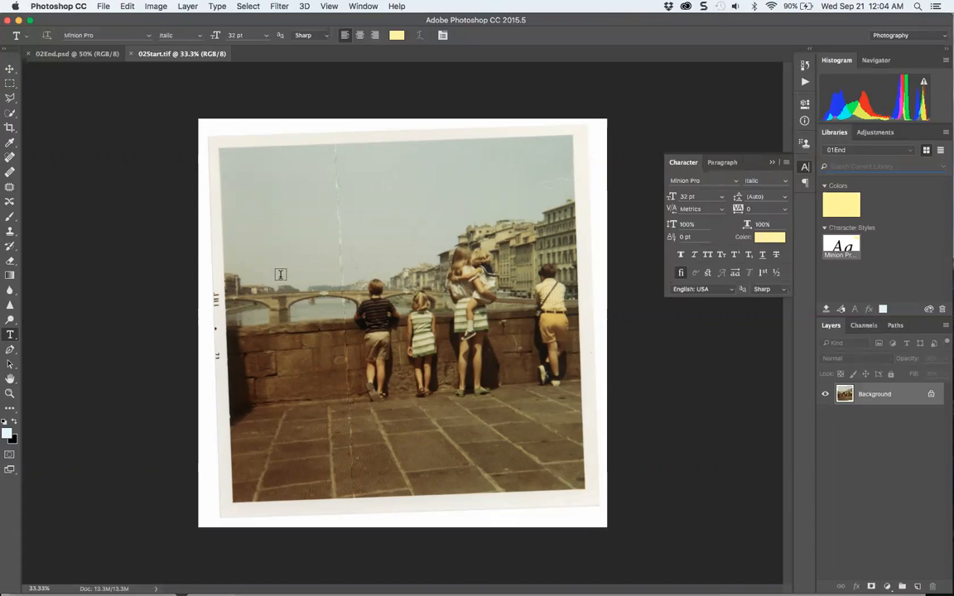
mouse_move(205, 132)
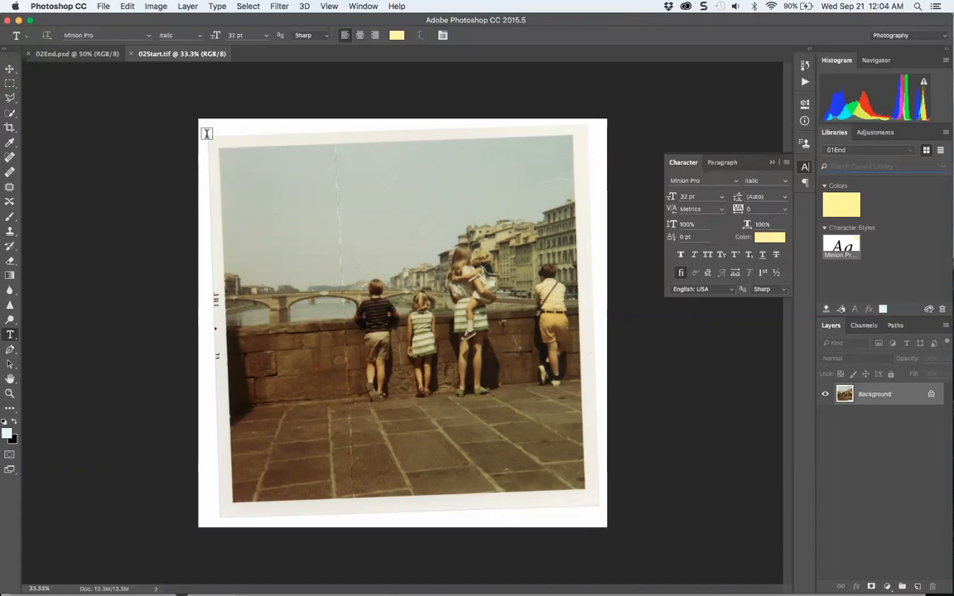
mouse_move(10, 131)
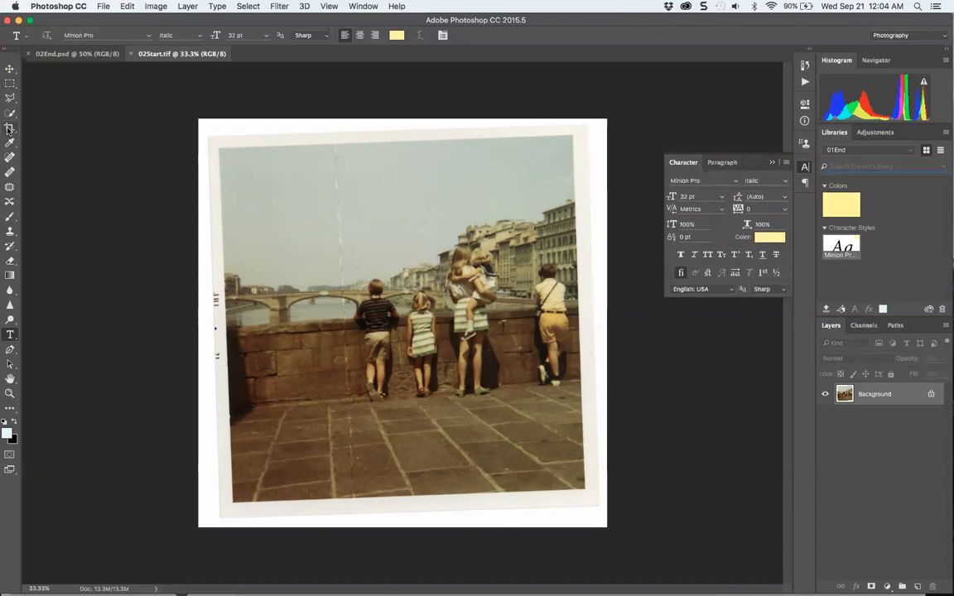
mouse_move(10, 129)
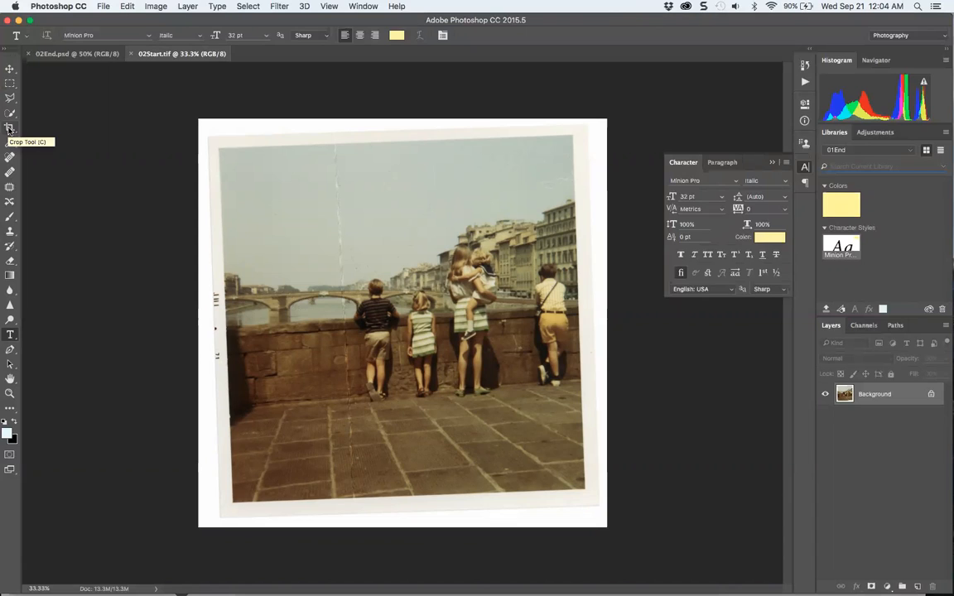
mouse_move(261, 178)
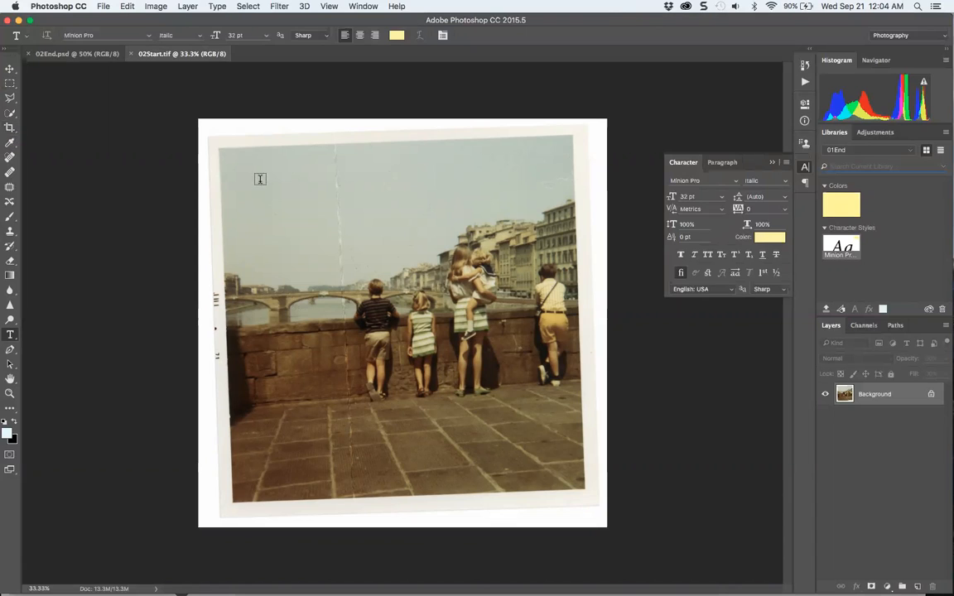
mouse_move(336, 189)
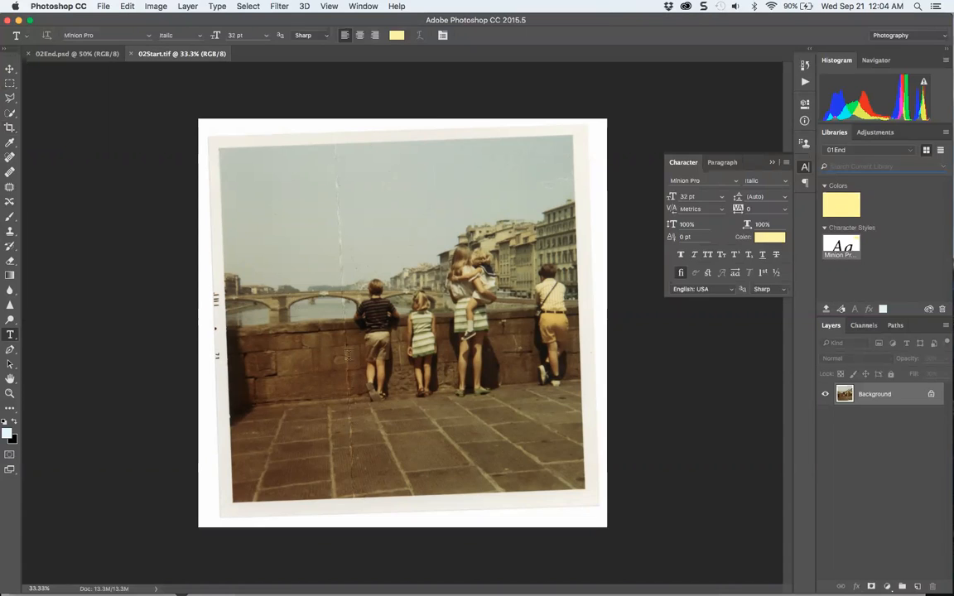
mouse_move(342, 195)
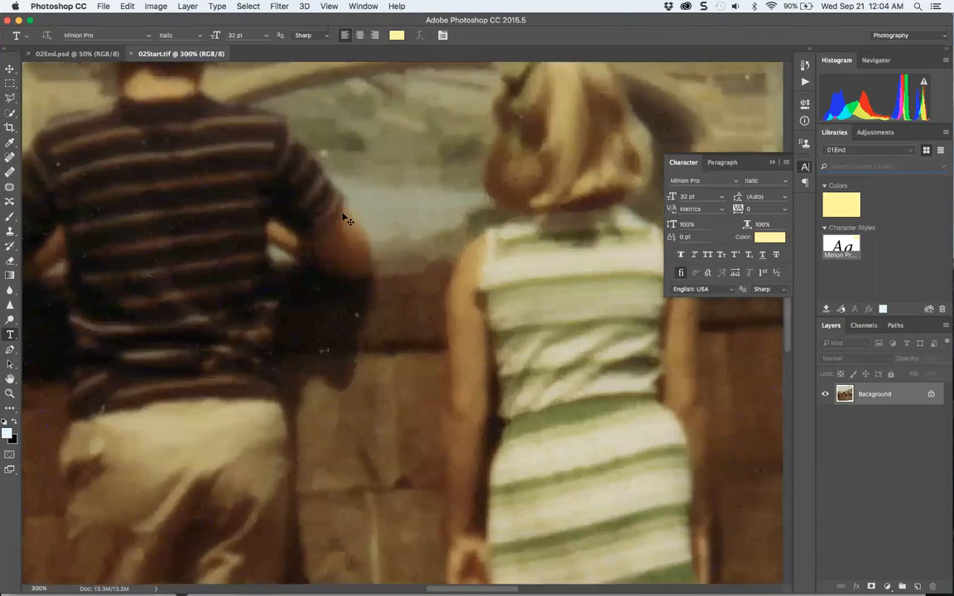
mouse_move(110, 467)
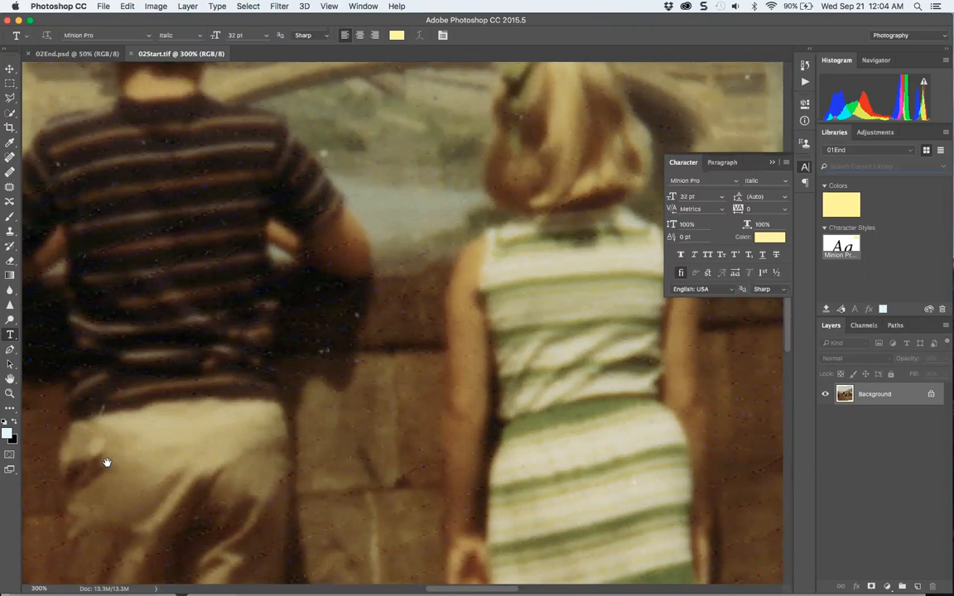
Zoom in around the two children to inspect the photo's fine detail
drag(106, 463, 321, 433)
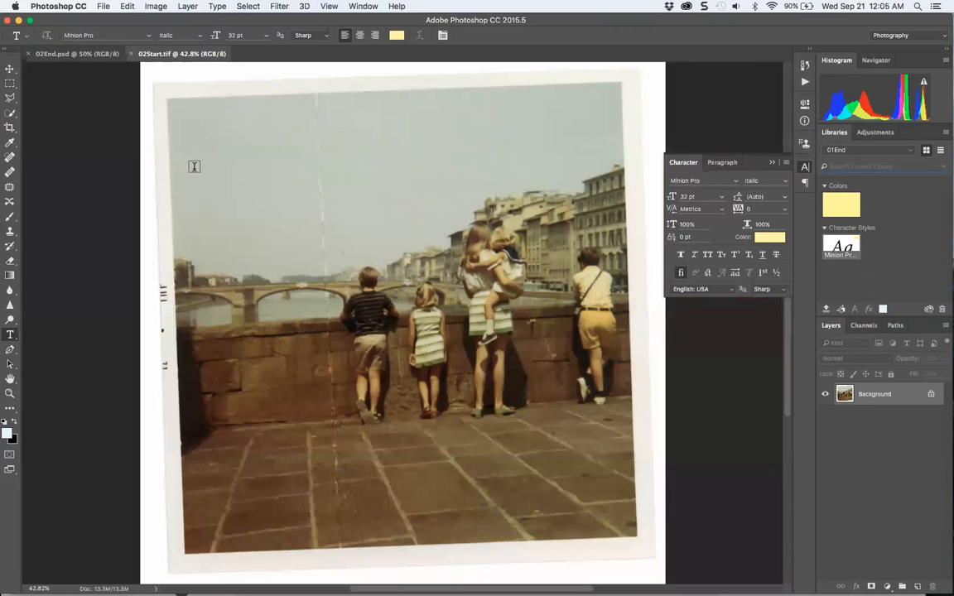
mouse_move(467, 301)
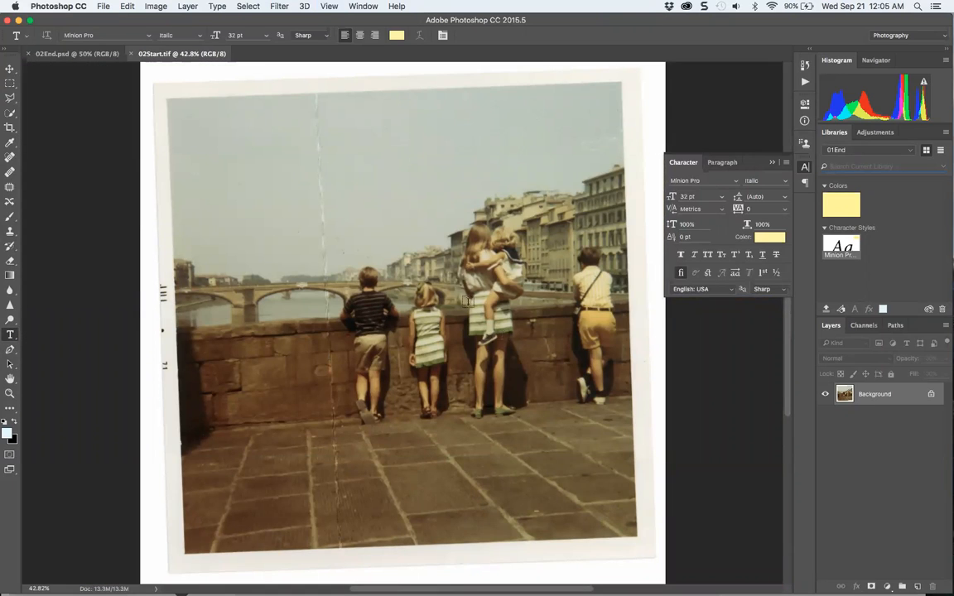
mouse_move(318, 317)
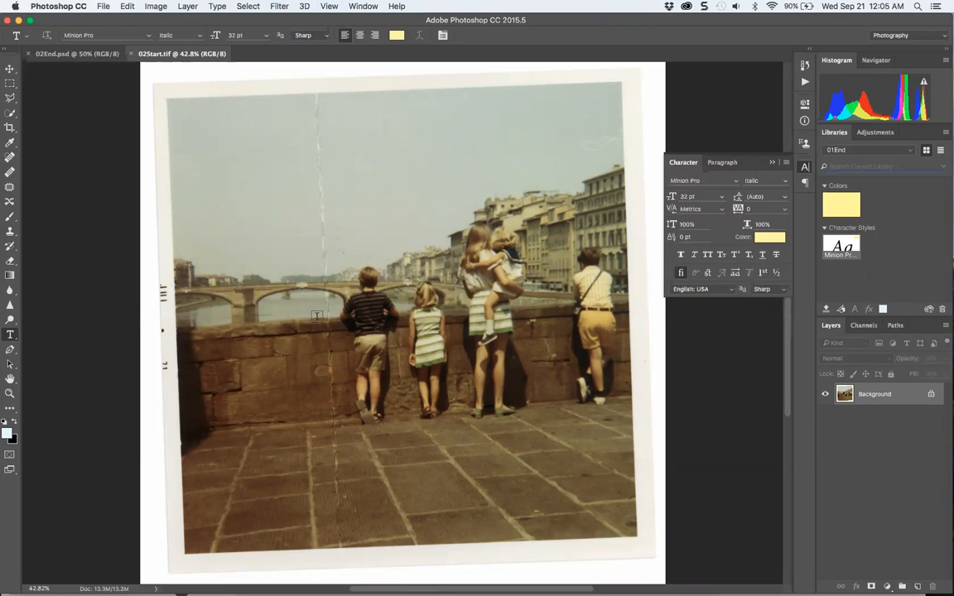
mouse_move(510, 283)
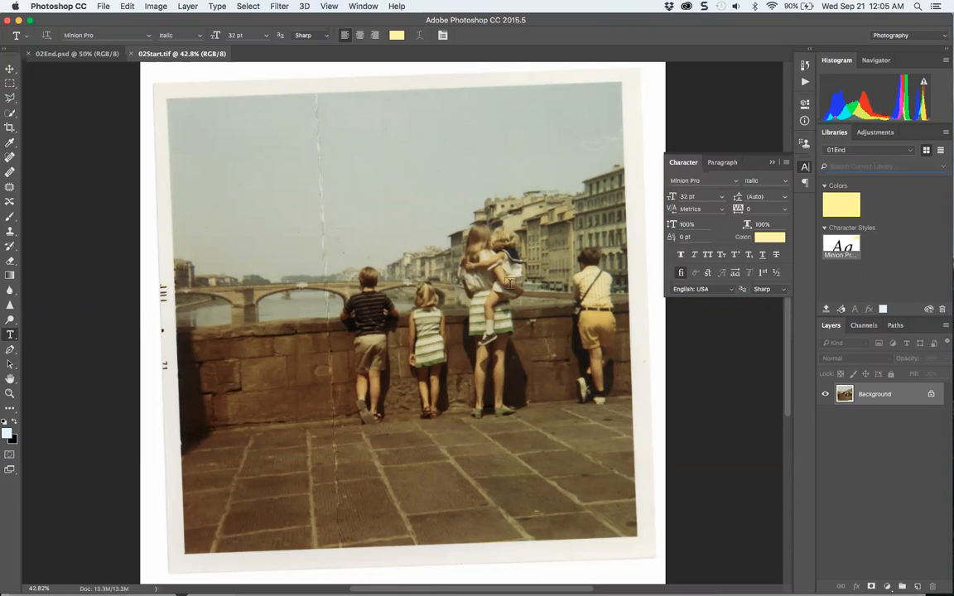
mouse_move(245, 371)
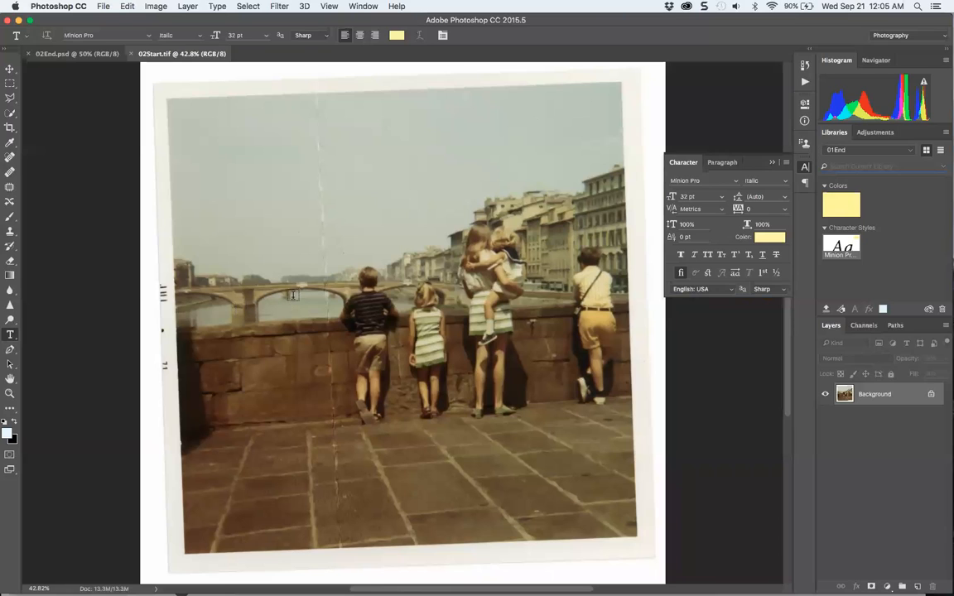
mouse_move(305, 295)
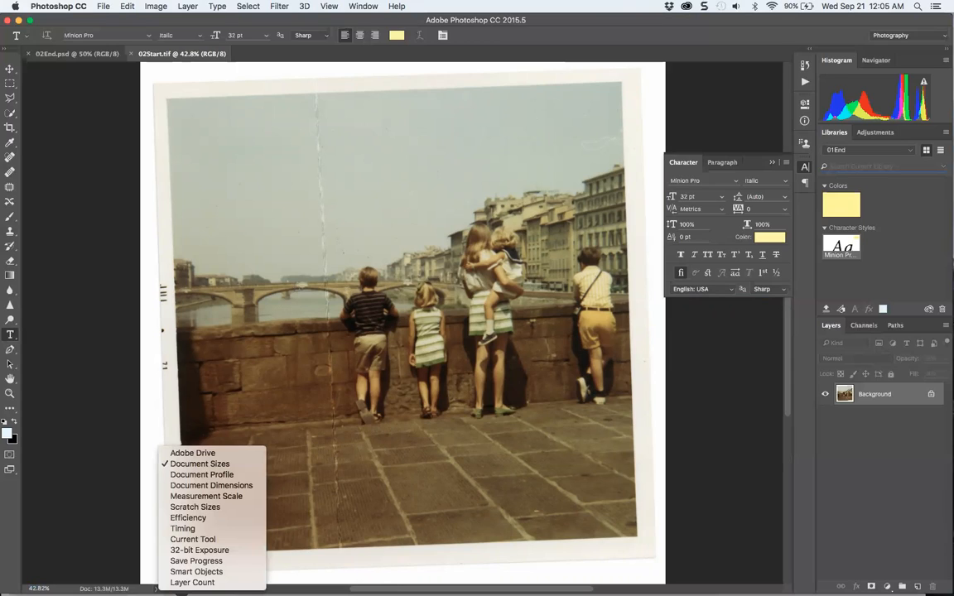
mouse_move(182, 528)
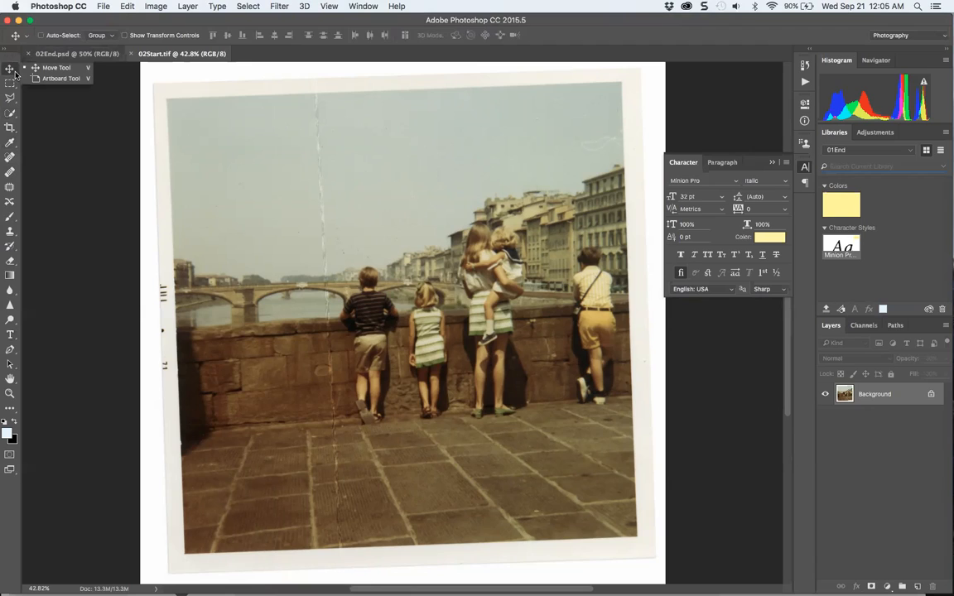
mouse_move(177, 558)
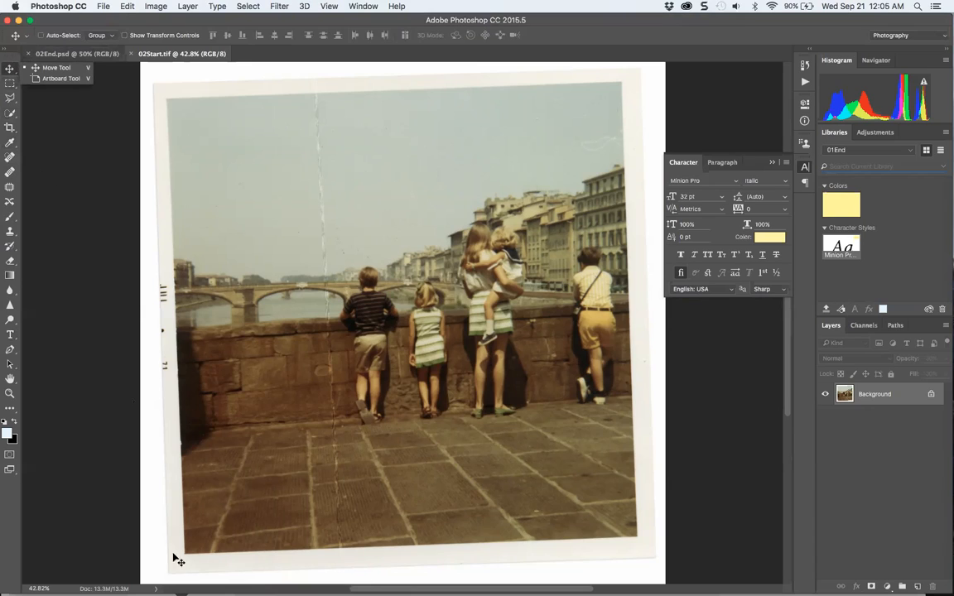
mouse_move(802, 348)
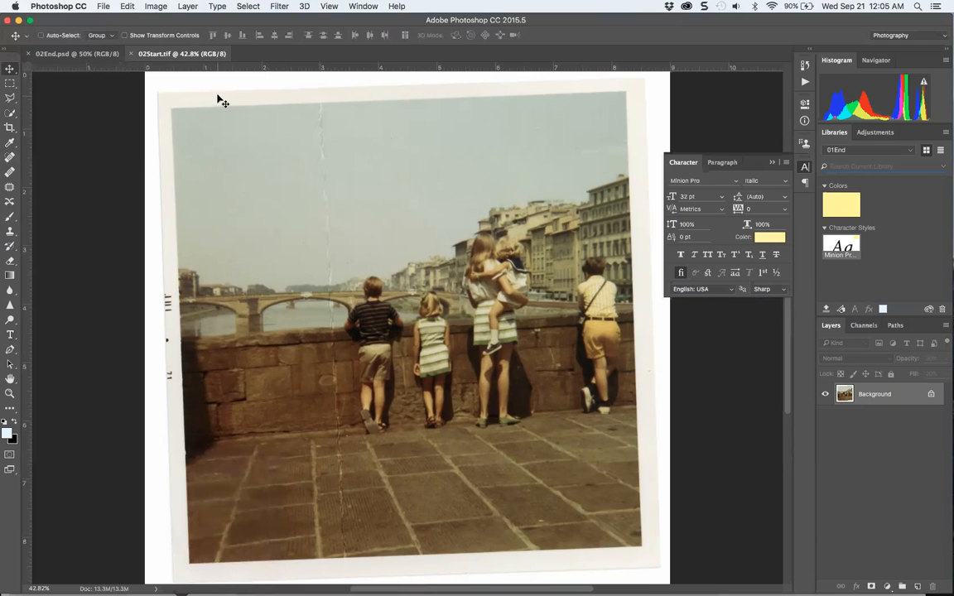
mouse_move(190, 84)
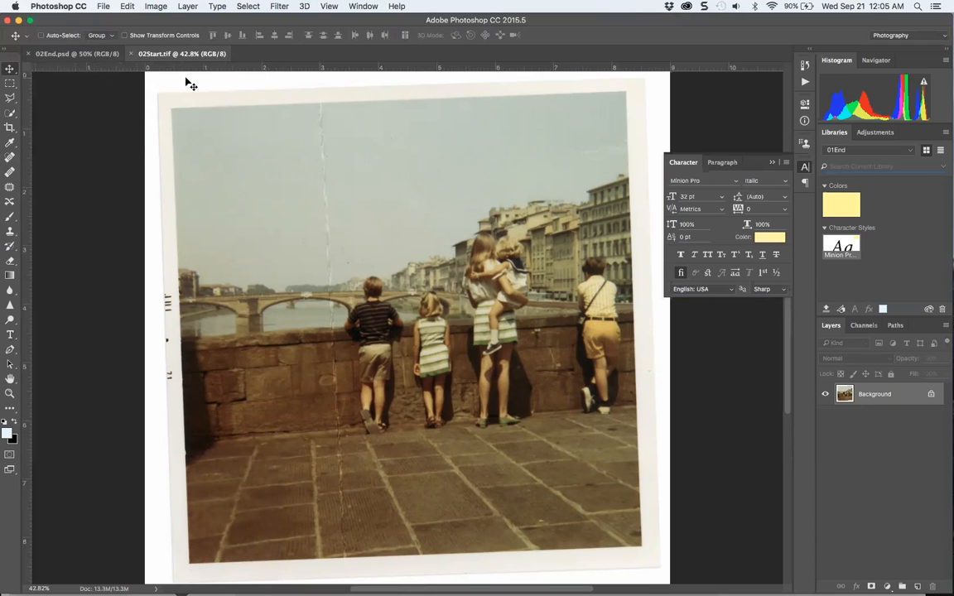
mouse_move(202, 134)
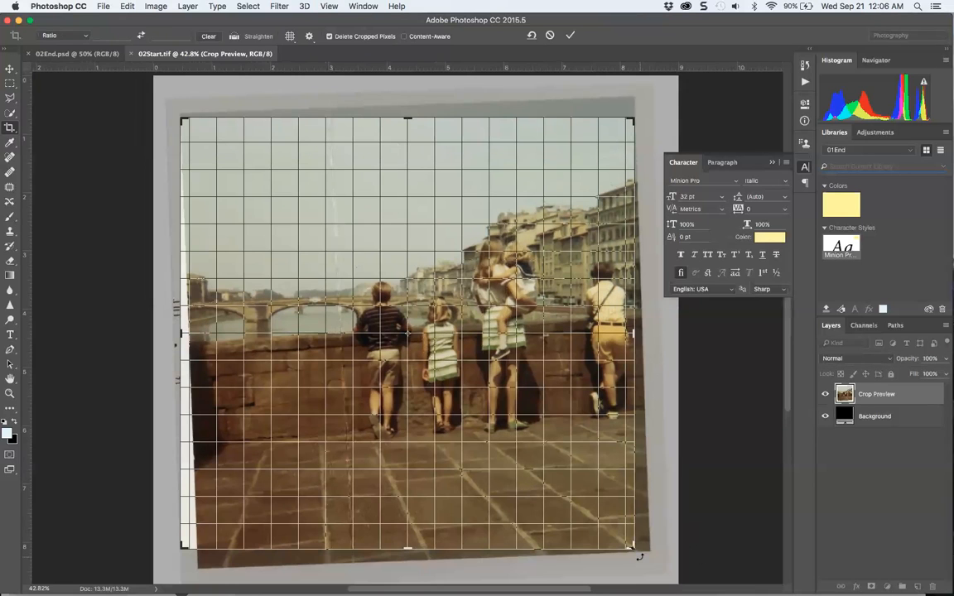
Rotate the crop until the tilted bridge photo sits straight
drag(649, 550, 638, 543)
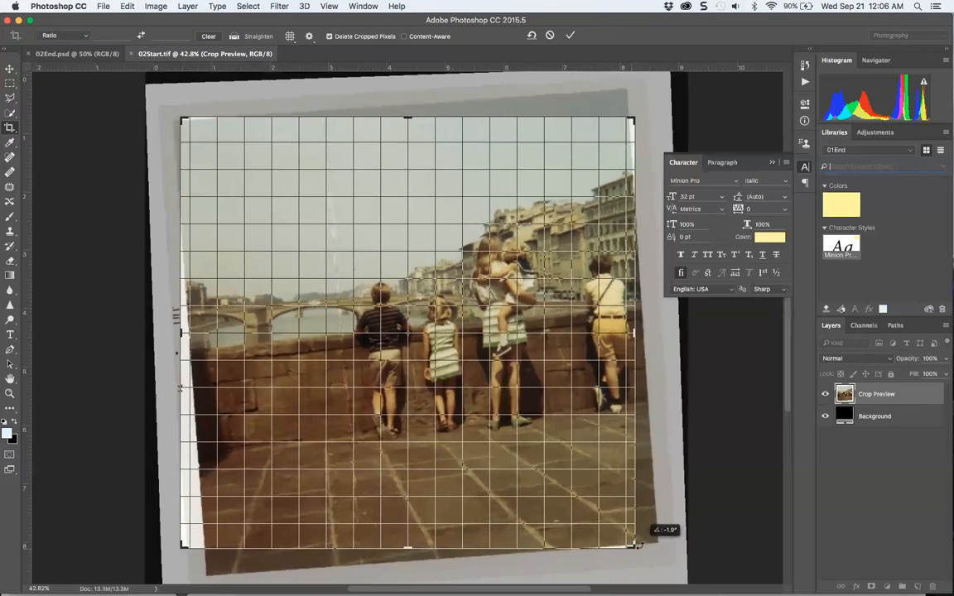
drag(637, 546, 628, 564)
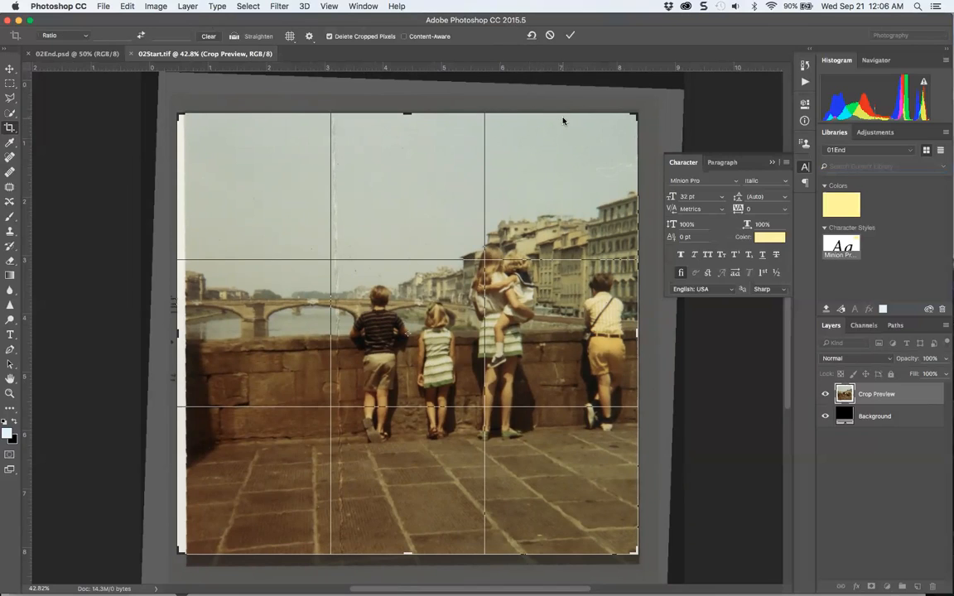
mouse_move(288, 37)
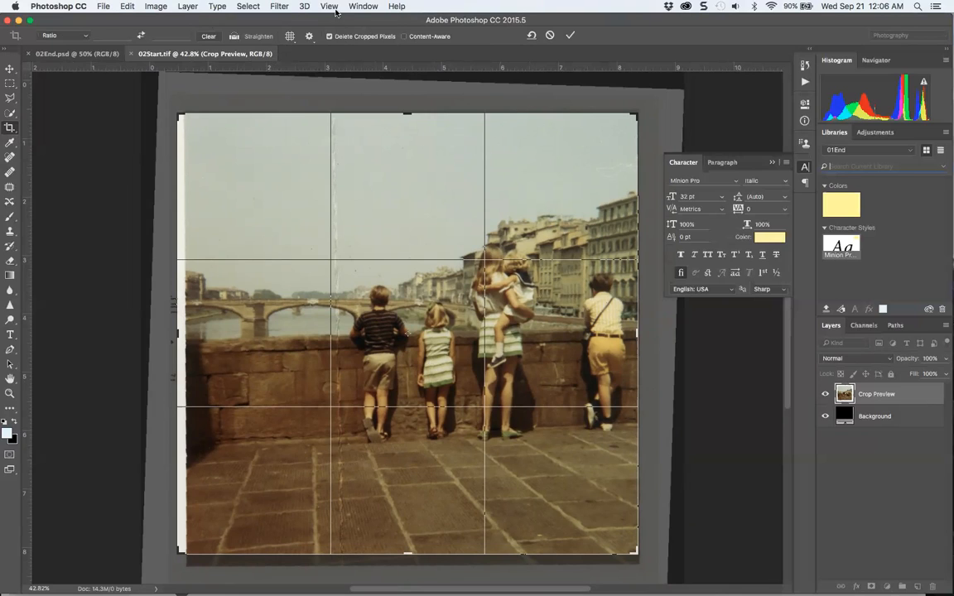
mouse_move(186, 348)
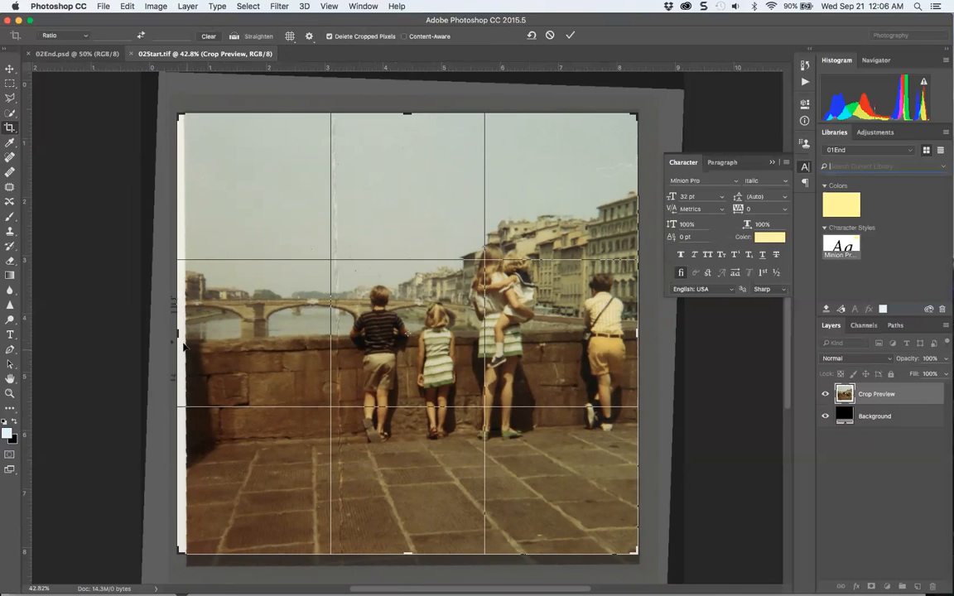
Tighten the crop frame around the photo, then tilt it to a steep trial angle
drag(179, 335, 185, 335)
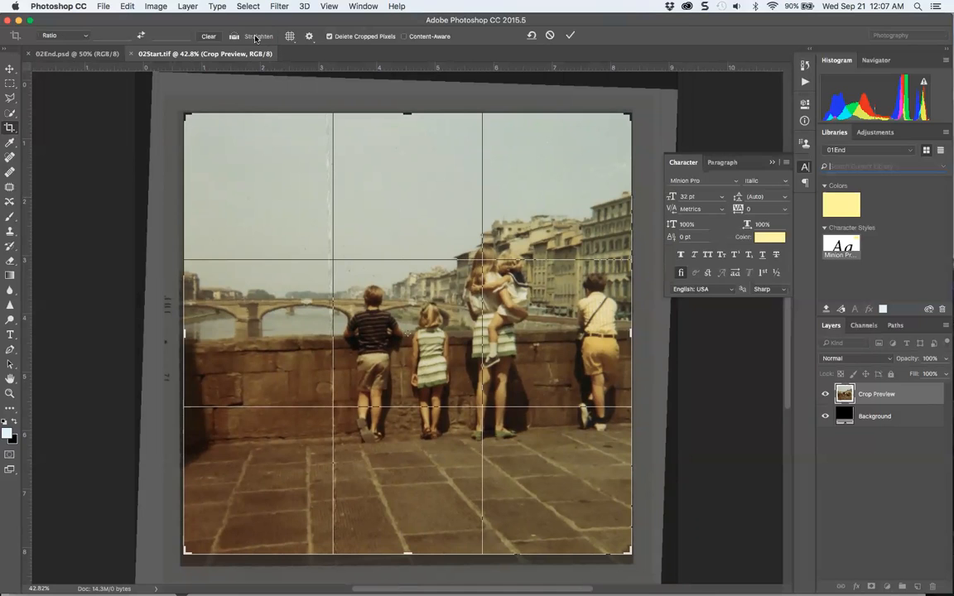
drag(408, 553, 407, 560)
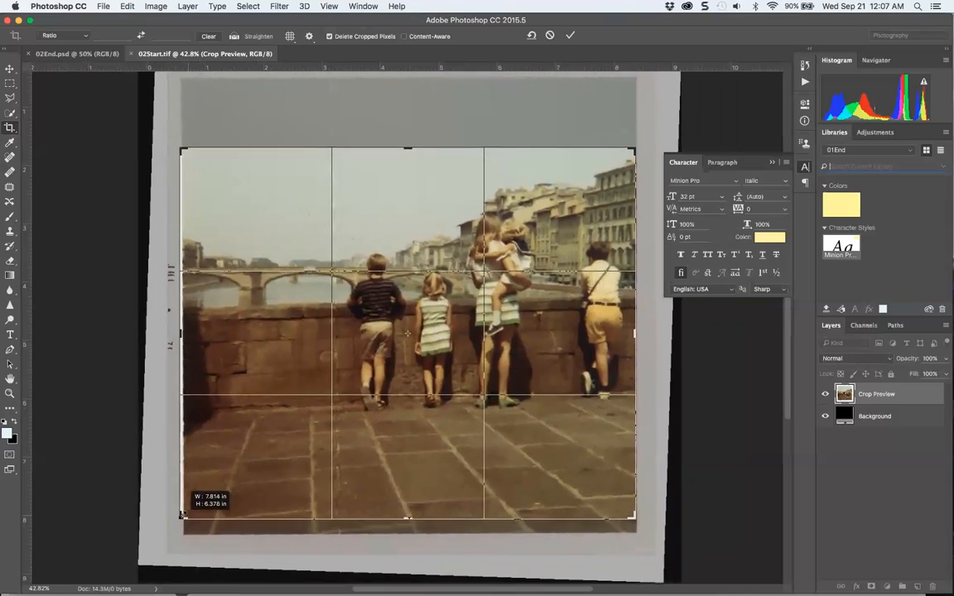
drag(182, 516, 185, 512)
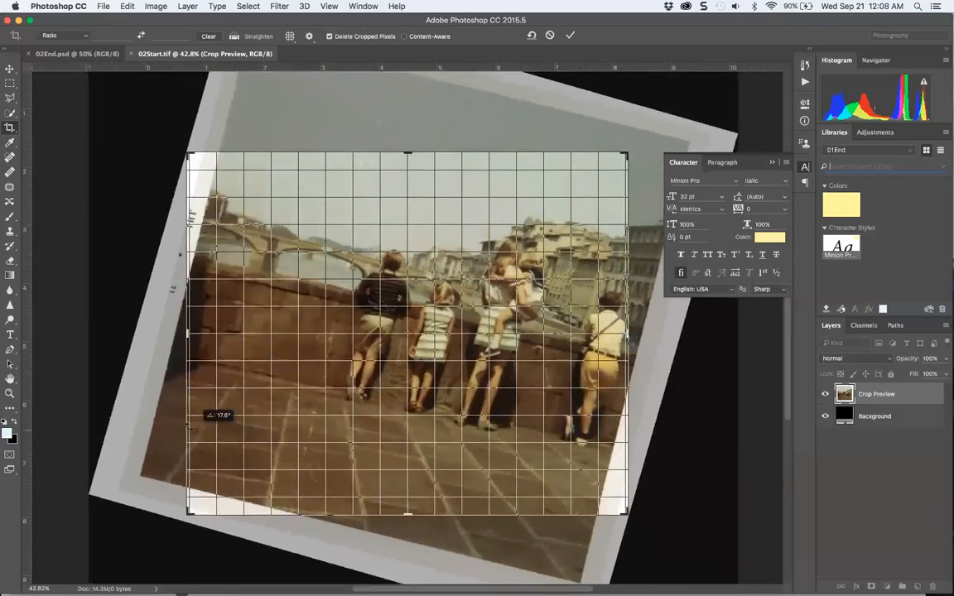
Swing the photo back to level and reposition it within the crop frame
drag(218, 414, 179, 402)
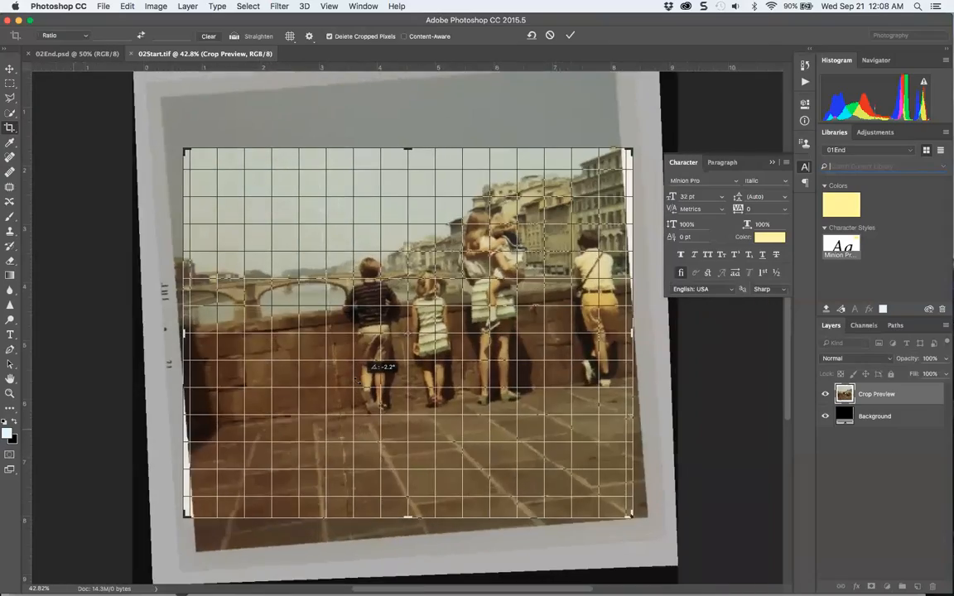
drag(381, 367, 348, 364)
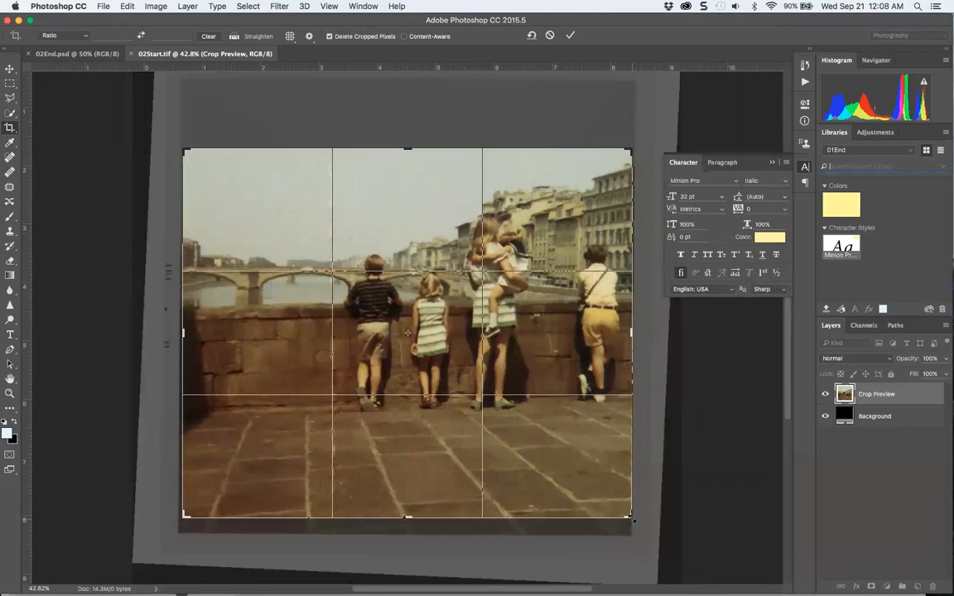
drag(631, 520, 638, 528)
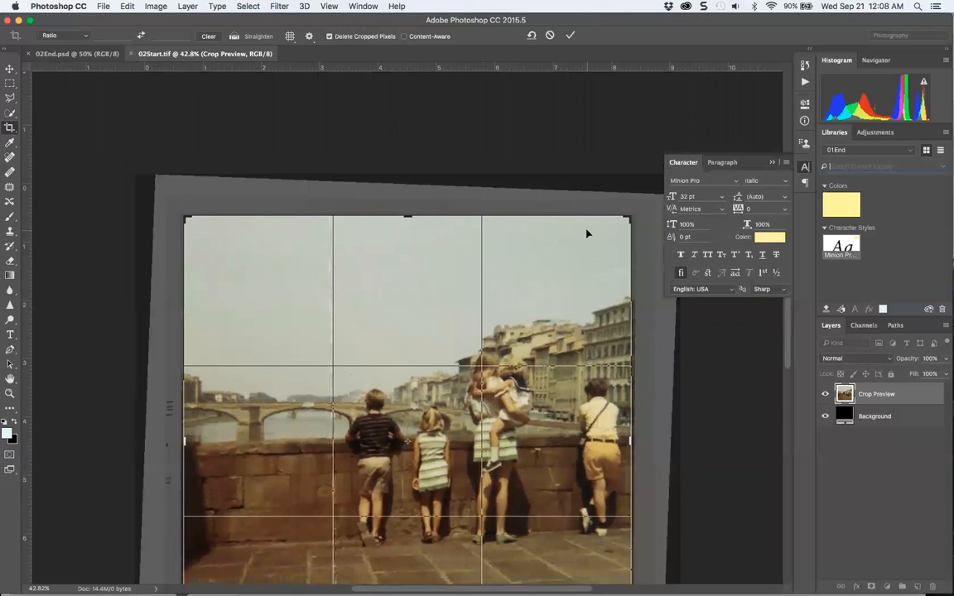
Flip between the 03End.psd and 02Start.tif documents twice to compare them
click(570, 35)
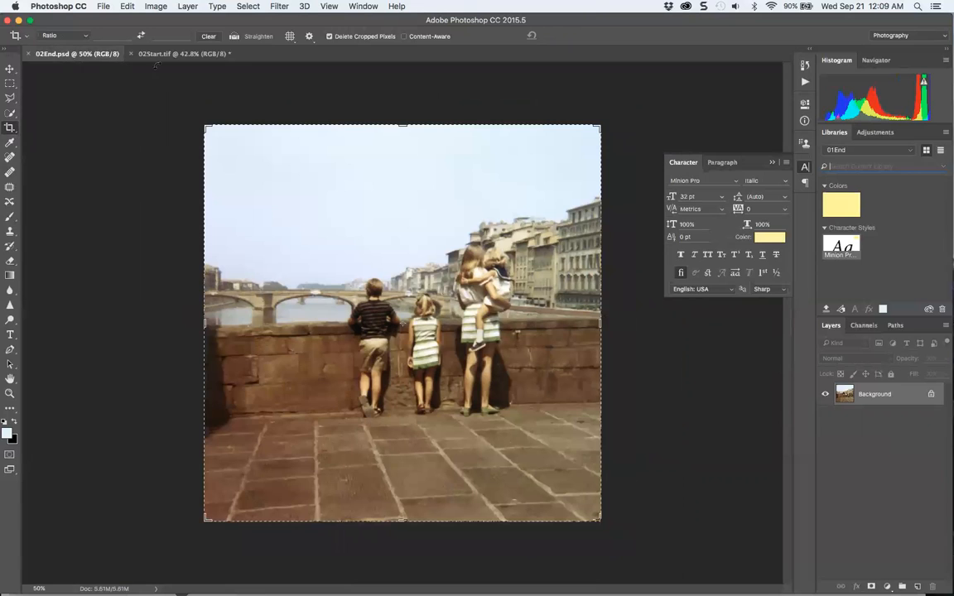
click(182, 53)
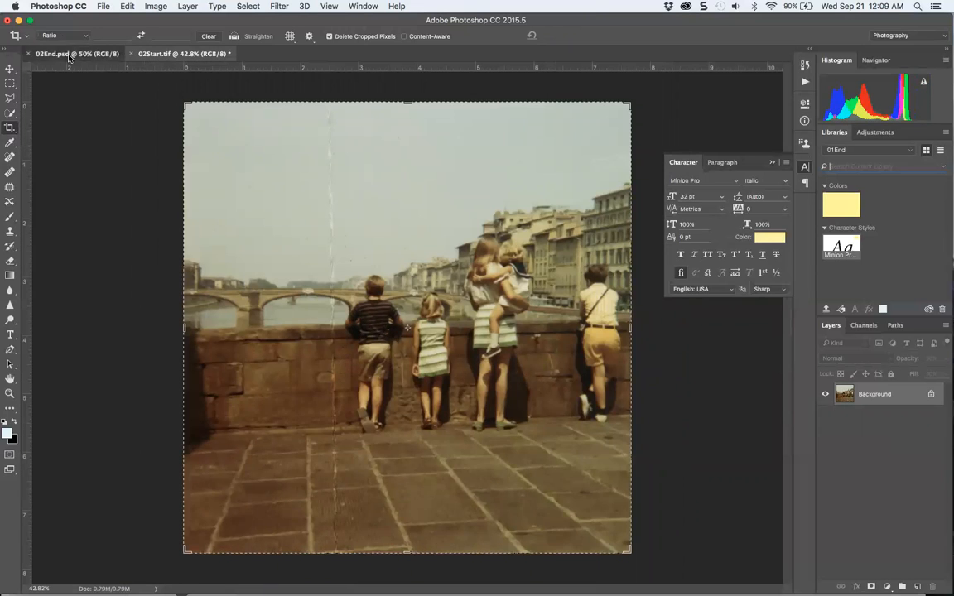
click(174, 53)
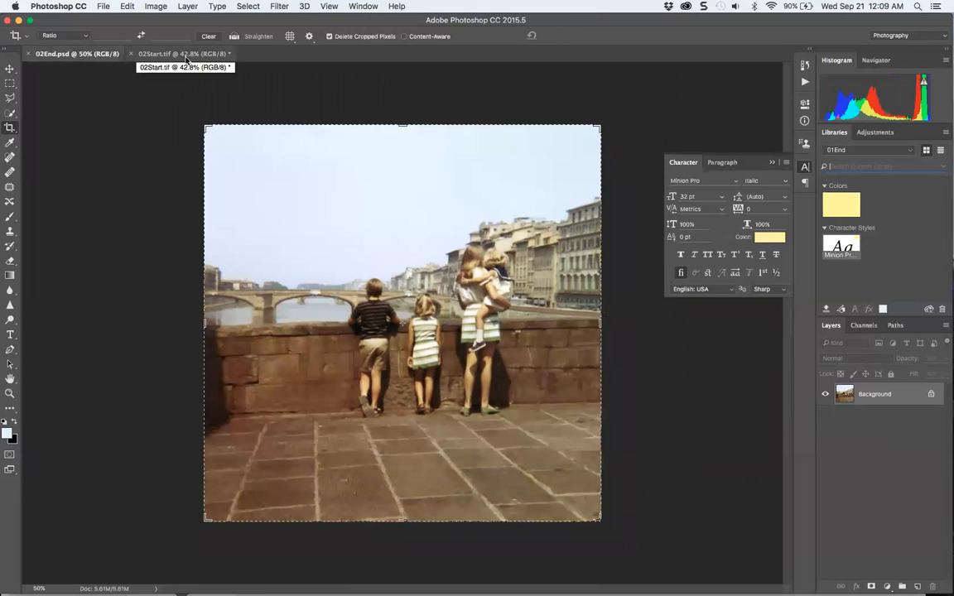
click(182, 53)
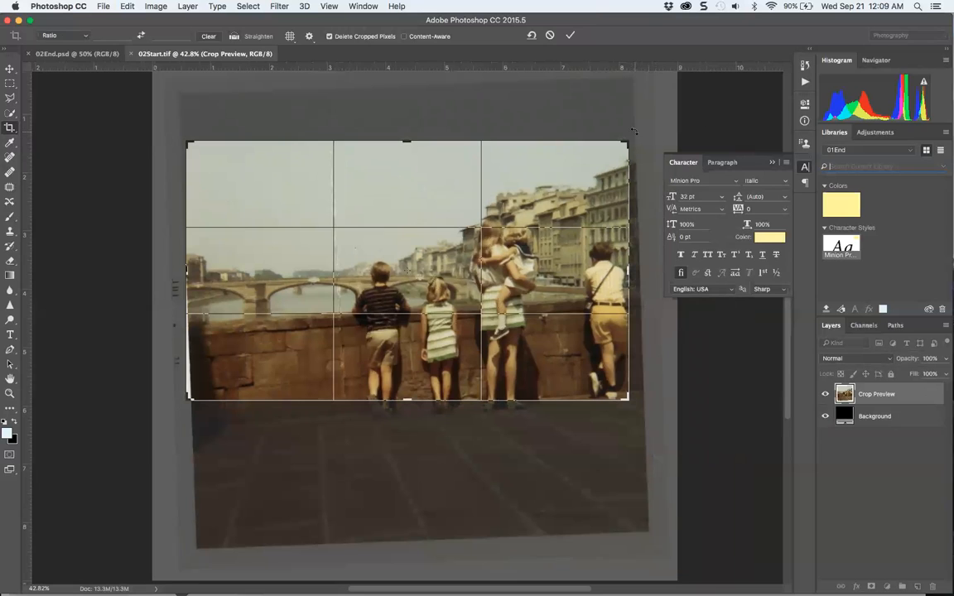
Rotate the new crop until the wall and bridge scene sit level
drag(633, 129, 642, 149)
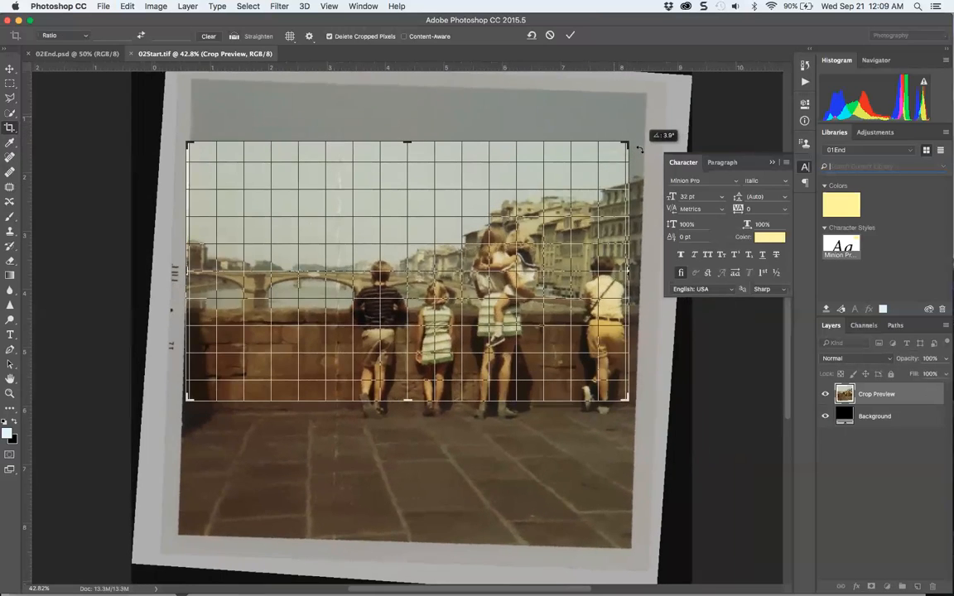
drag(638, 147, 643, 141)
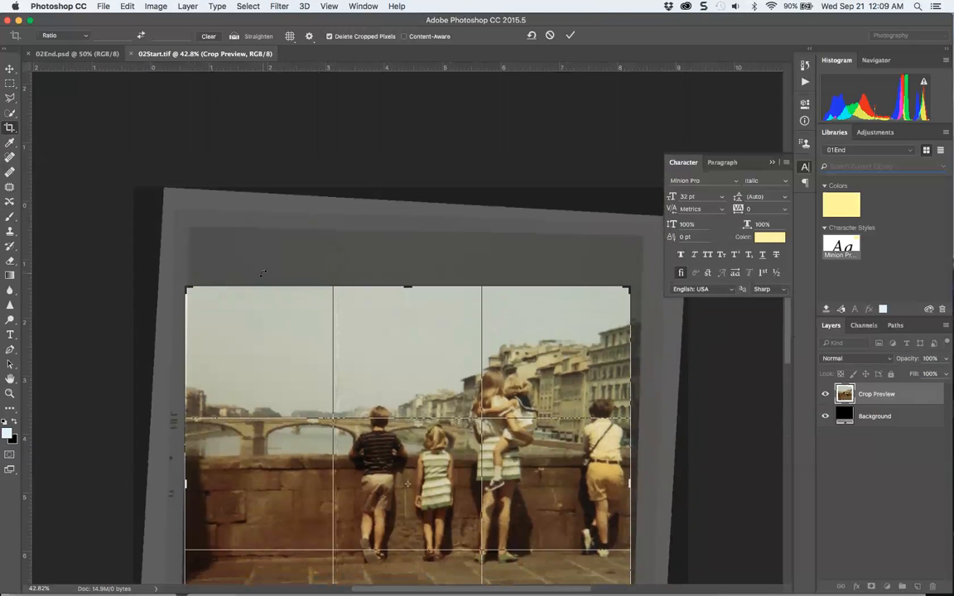
drag(185, 292, 189, 255)
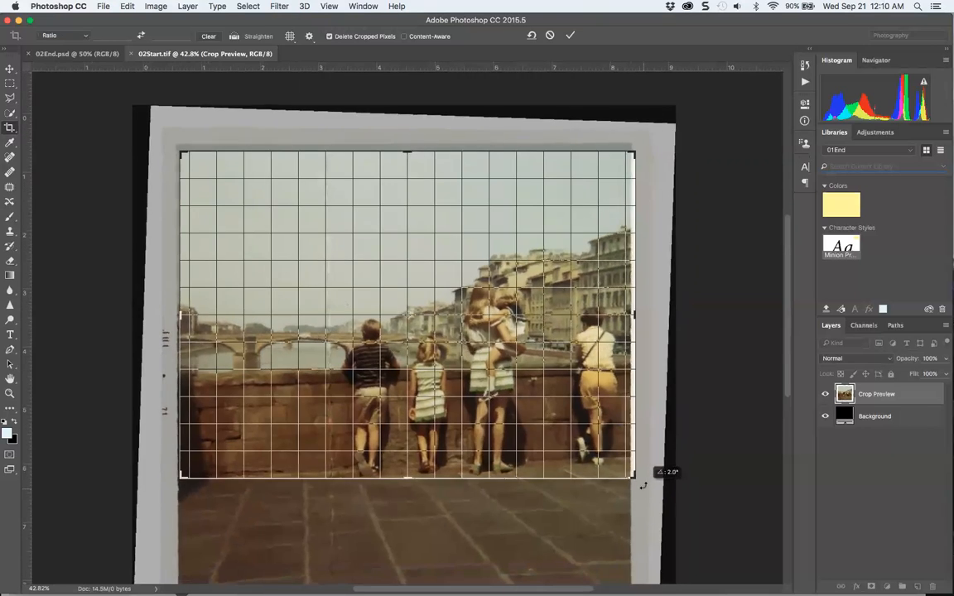
Level the remaining tilt and pull the crop's bottom edge and lower-right corner to the print's edges
drag(644, 484, 642, 494)
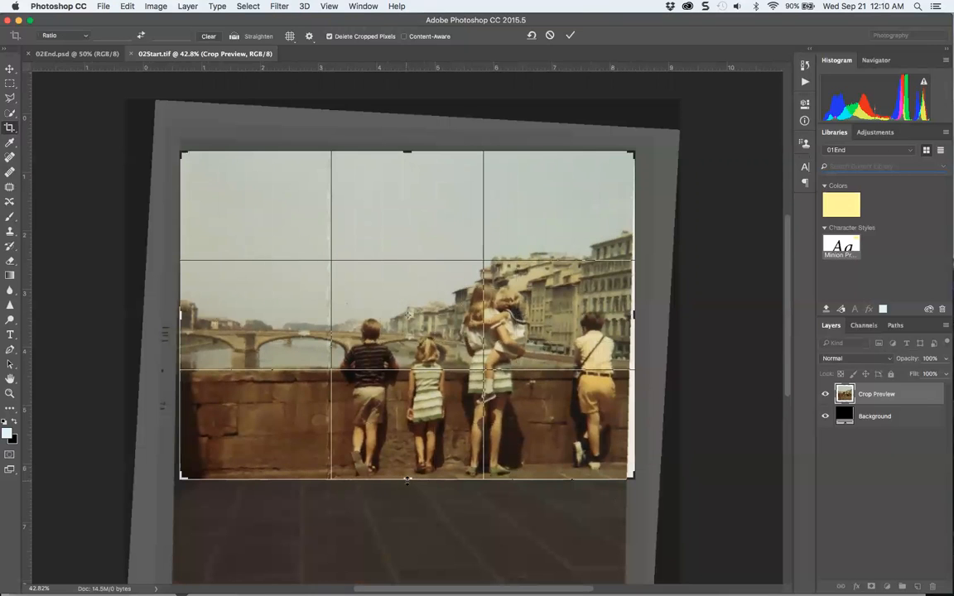
drag(407, 479, 408, 479)
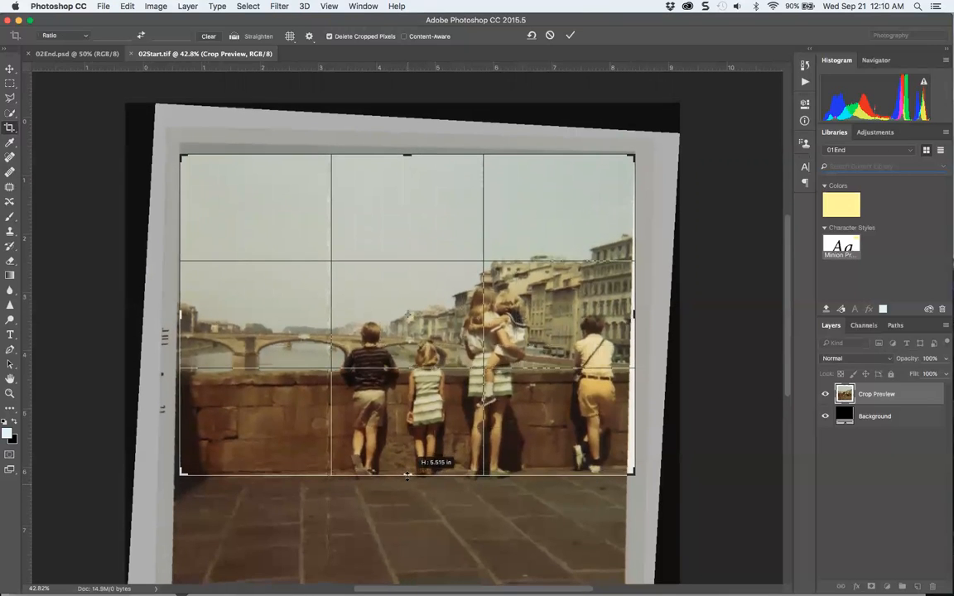
drag(406, 477, 406, 472)
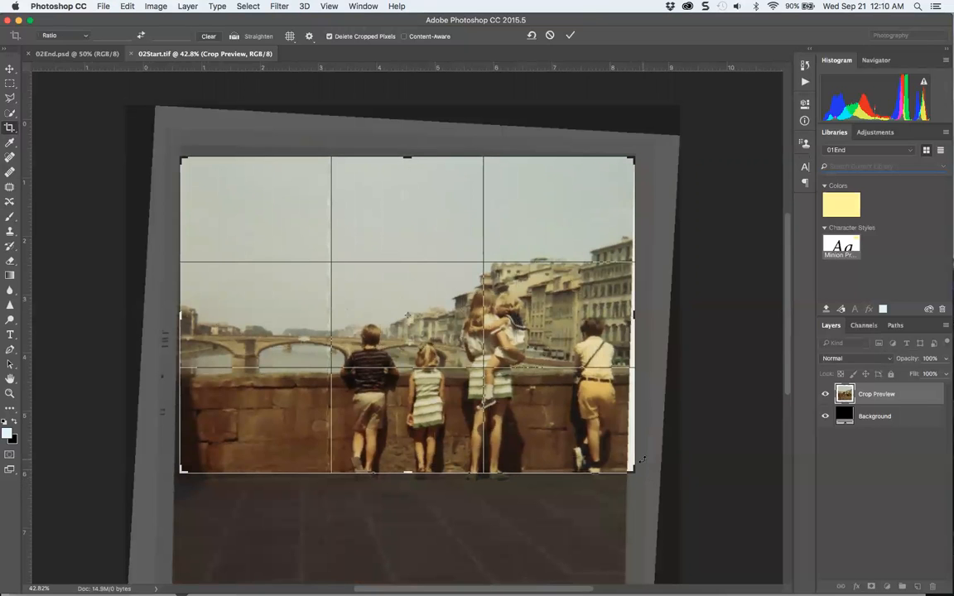
drag(406, 474, 406, 538)
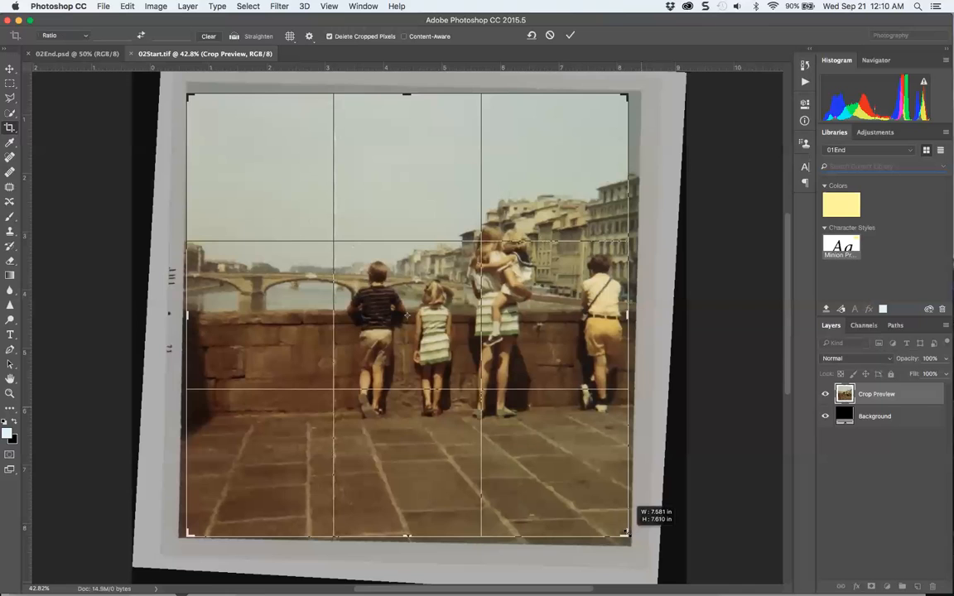
drag(626, 537, 629, 536)
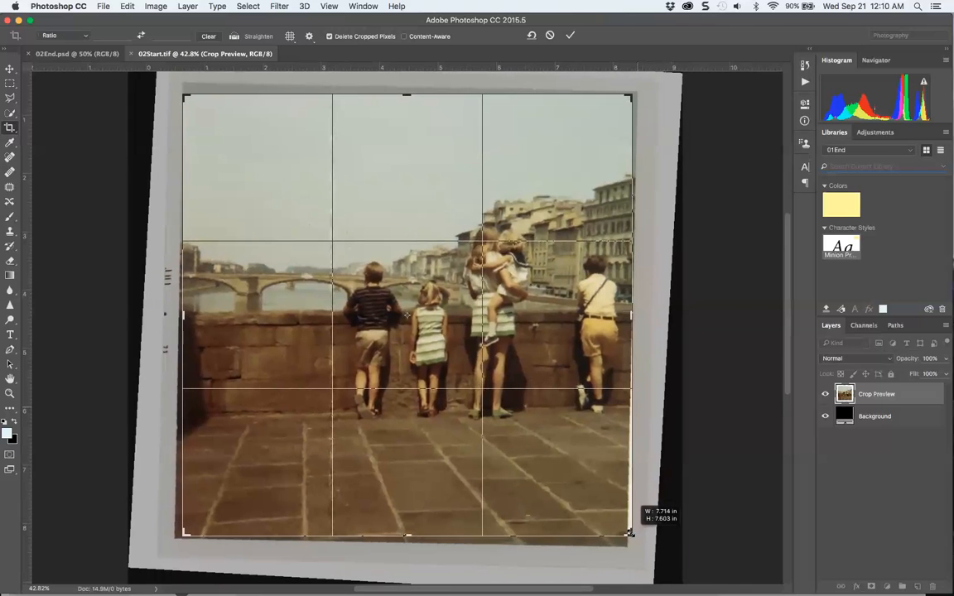
drag(629, 536, 630, 537)
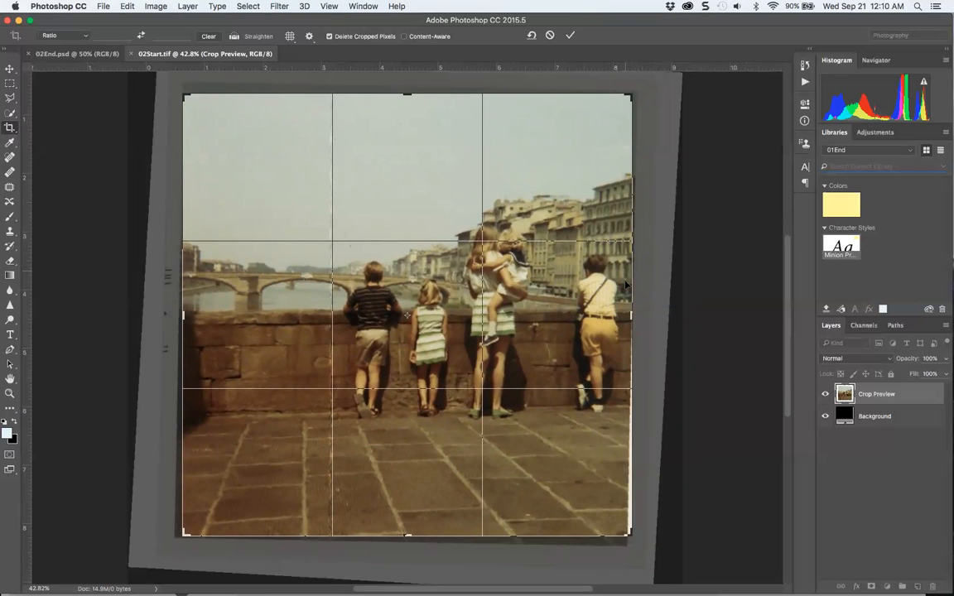
mouse_move(622, 262)
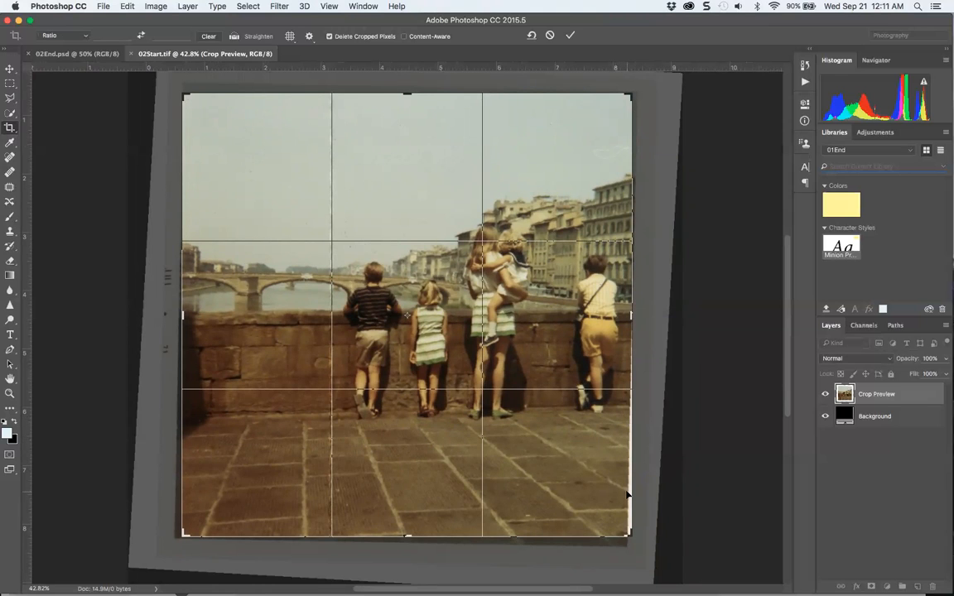
Compare against the finished 03End.psd, then switch back to the 02Start.tif photo
click(570, 37)
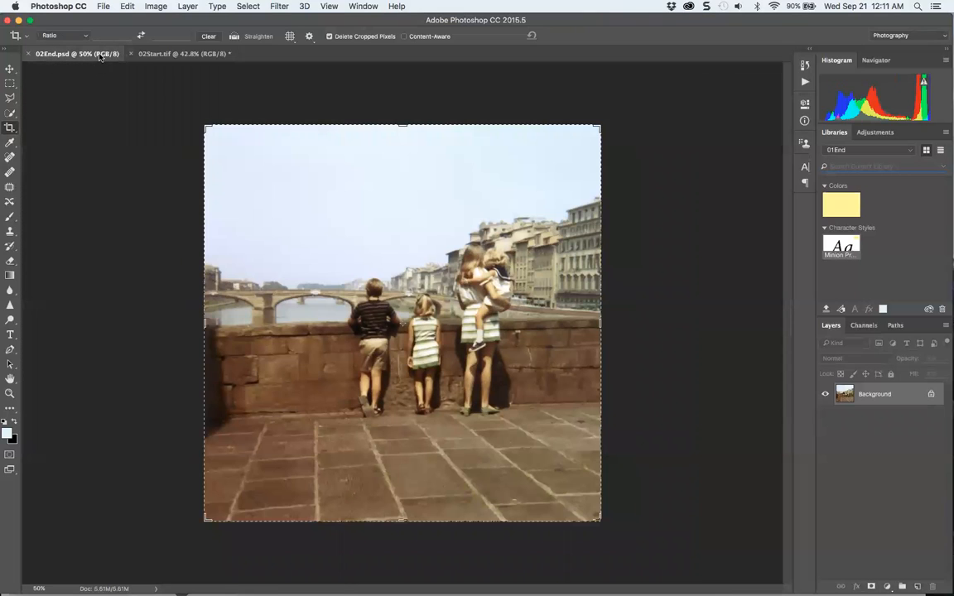
mouse_move(76, 53)
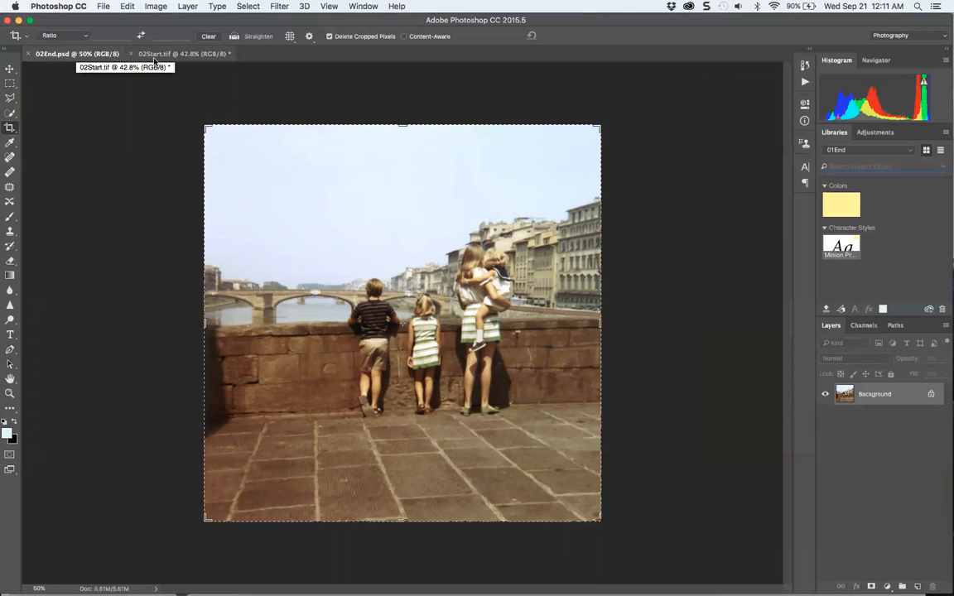
click(181, 53)
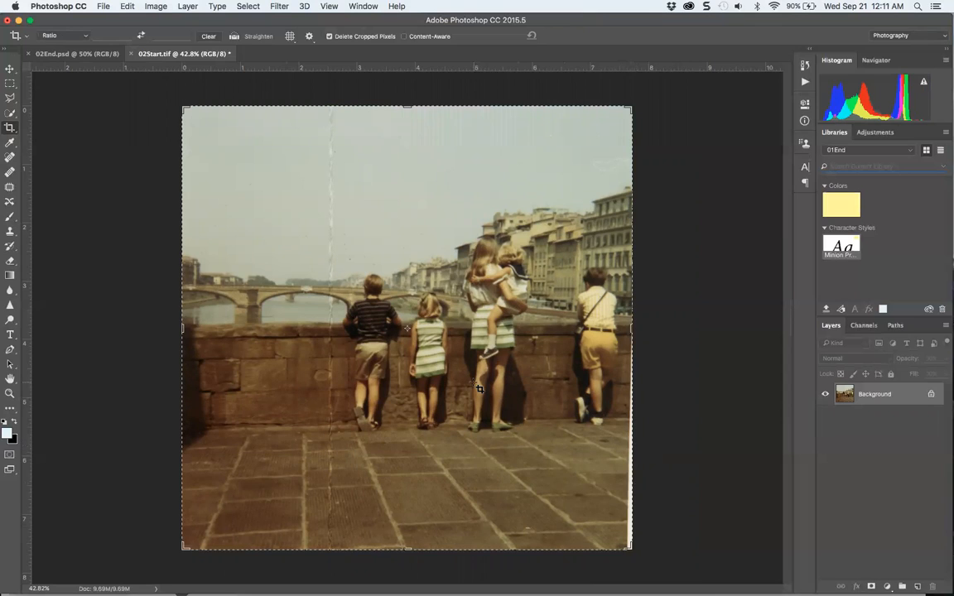
mouse_move(798, 388)
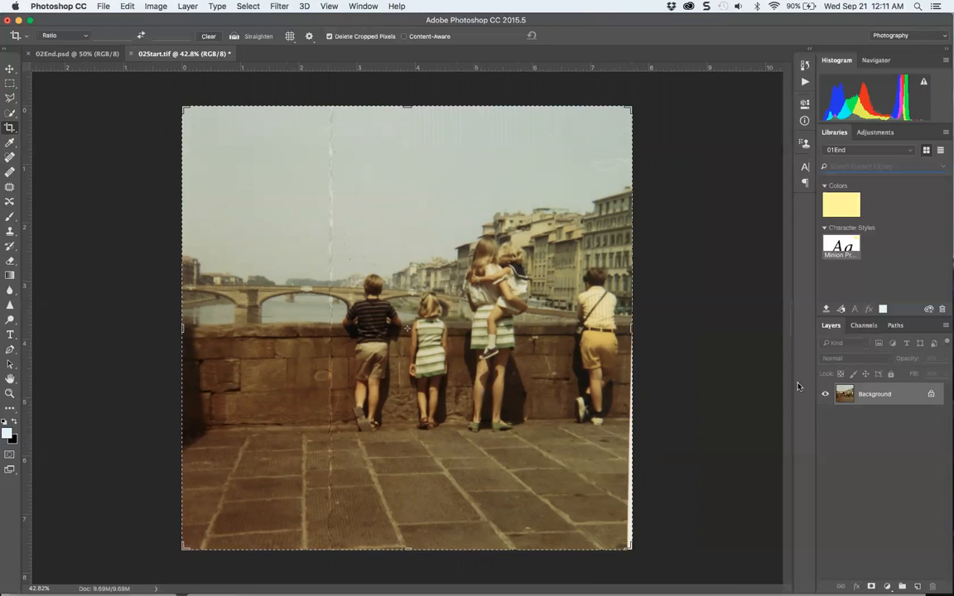
mouse_move(595, 369)
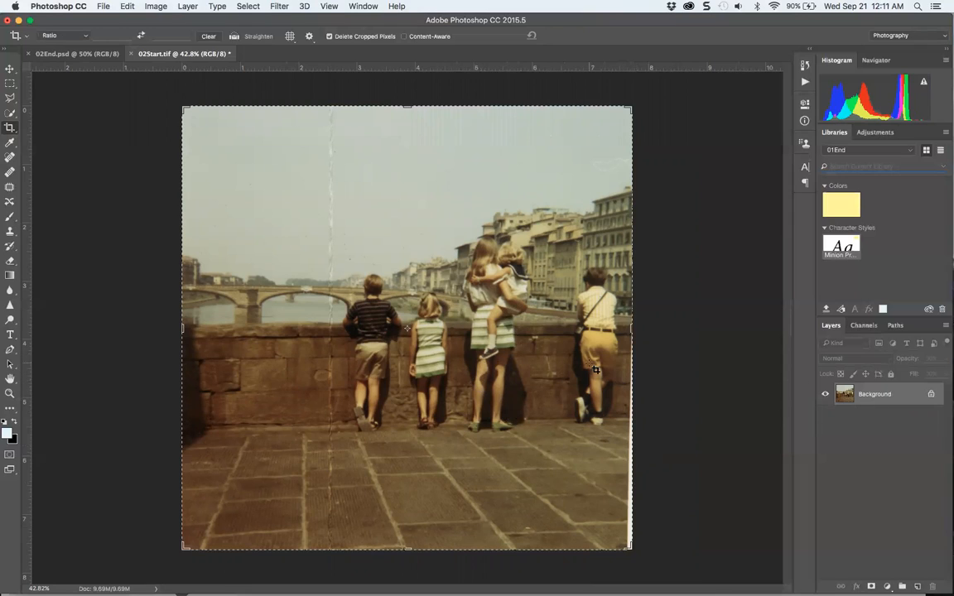
mouse_move(450, 169)
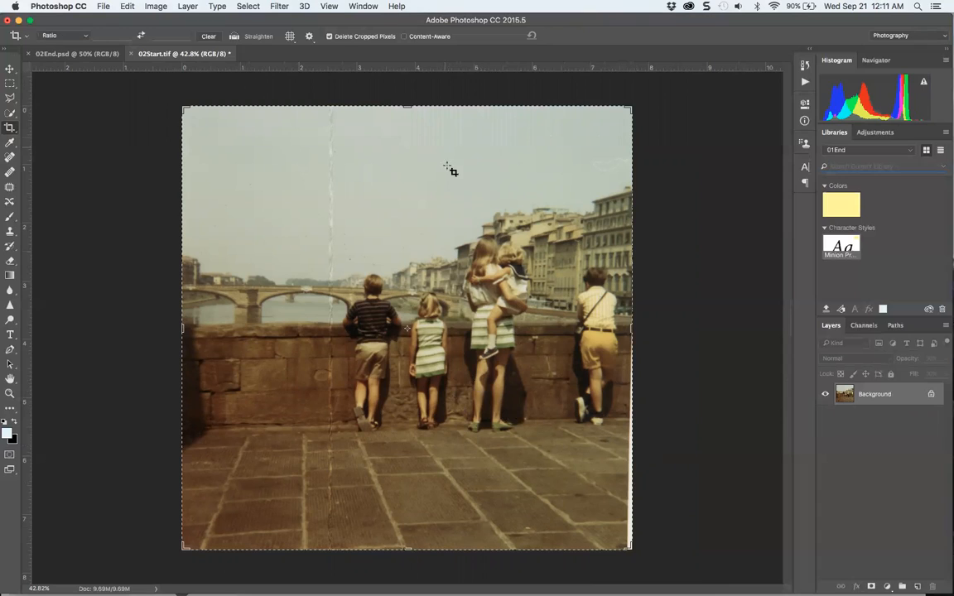
mouse_move(497, 30)
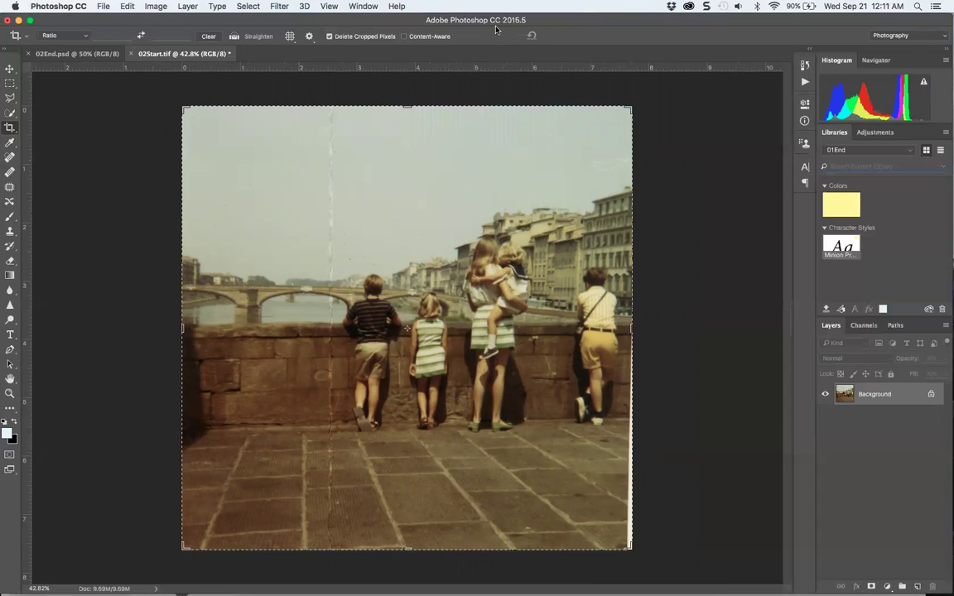
mouse_move(510, 76)
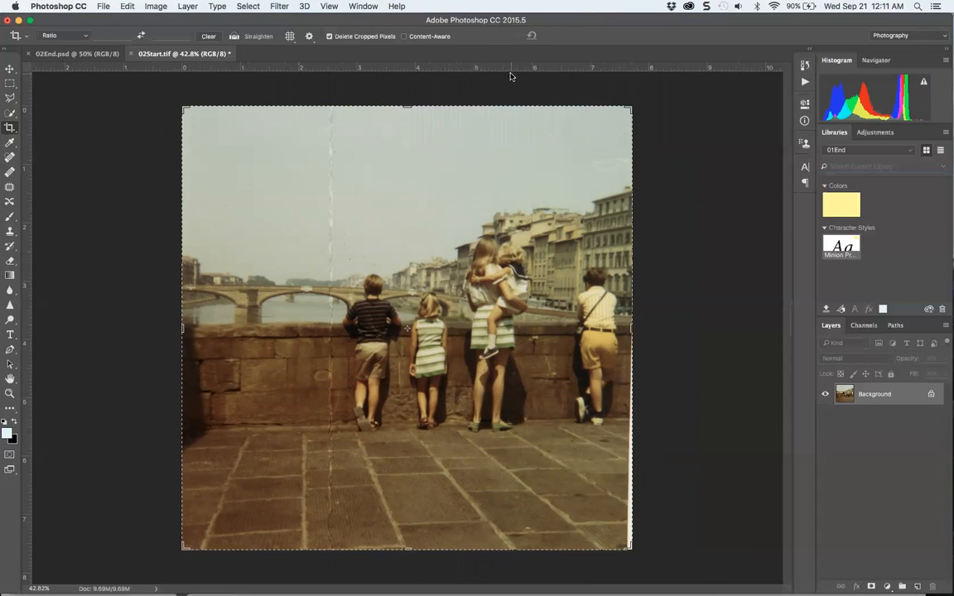
mouse_move(528, 103)
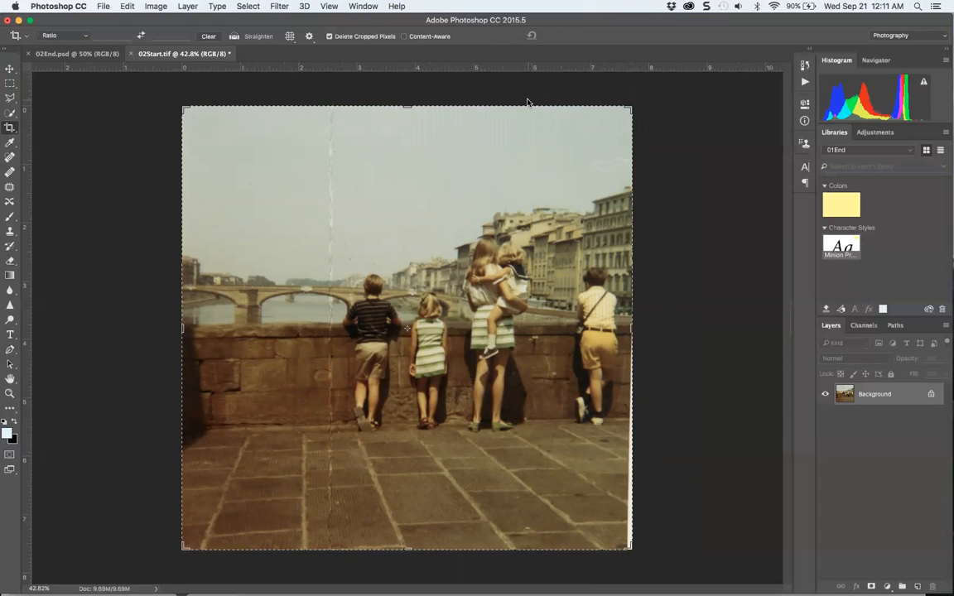